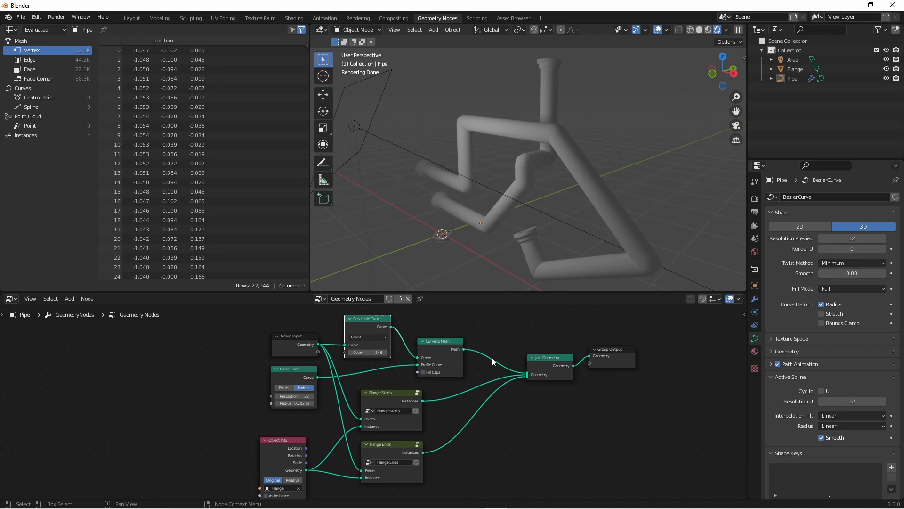
# Replace the finished pipe file with a new General scene.
pyautogui.click(132, 18)
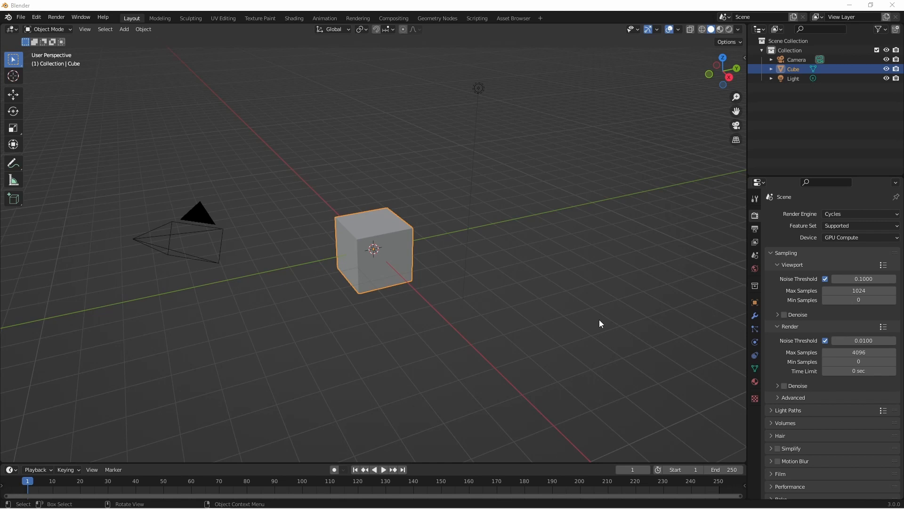
pyautogui.moveTo(503, 325)
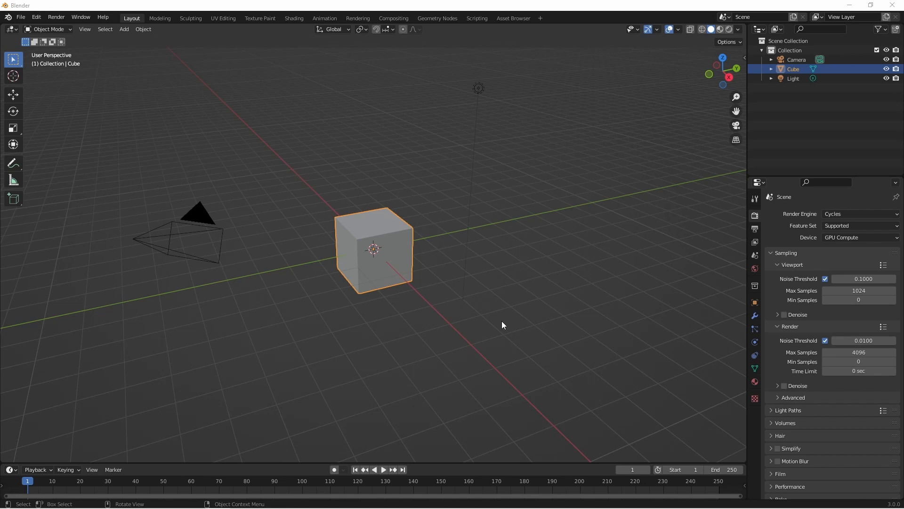
pyautogui.moveTo(530, 371)
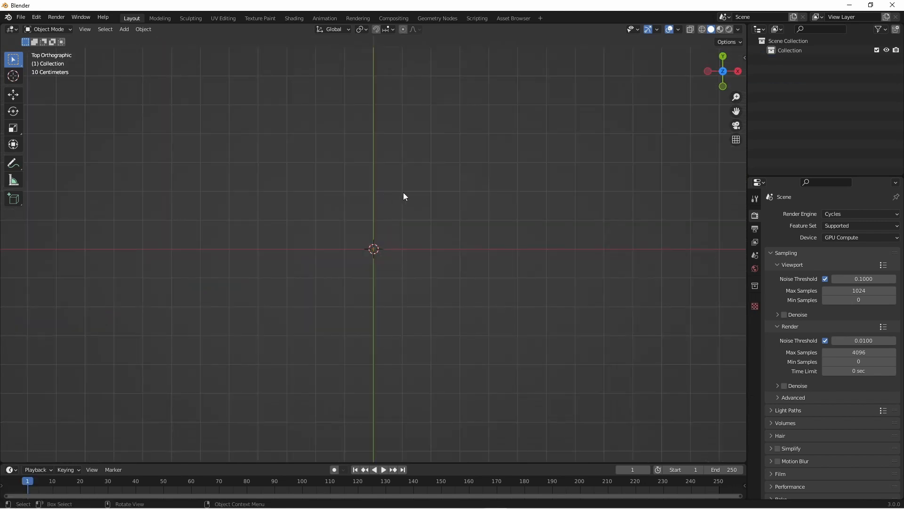
# Switch to the Geometry Nodes workspace and add a Bezier curve.
pyautogui.click(437, 18)
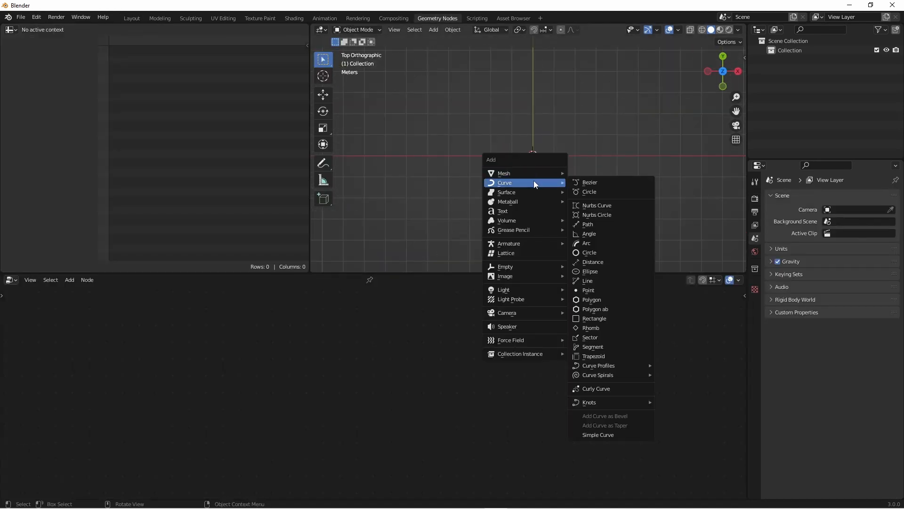
pyautogui.click(590, 182)
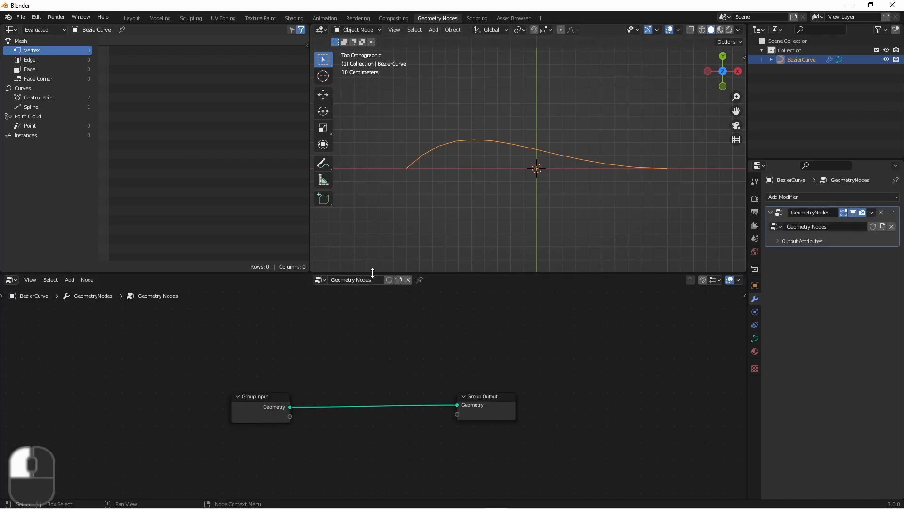
pyautogui.moveTo(405, 369)
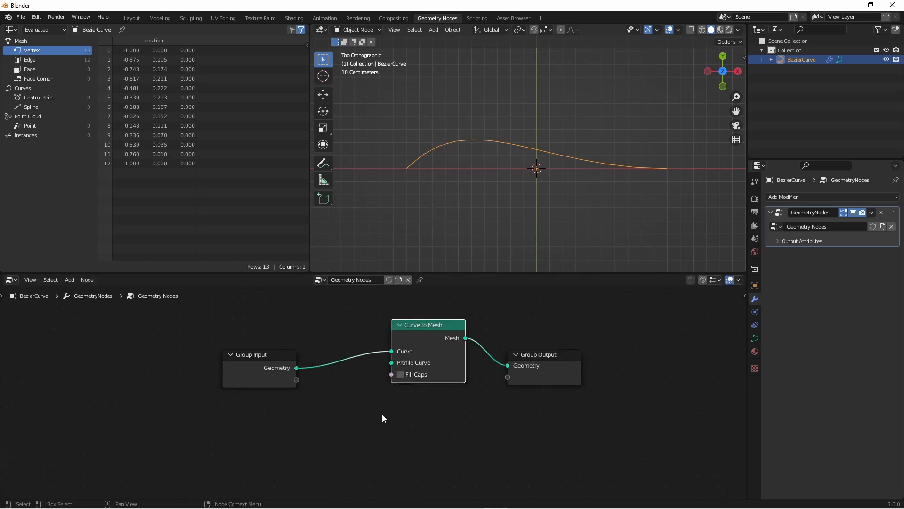
pyautogui.moveTo(391, 417)
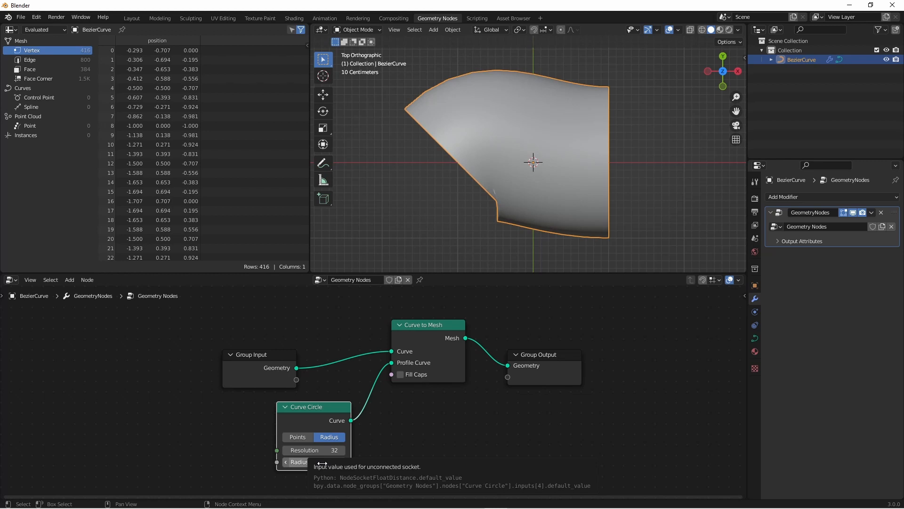
# Set the Curve Circle profile radius to 0.102.
pyautogui.click(313, 462)
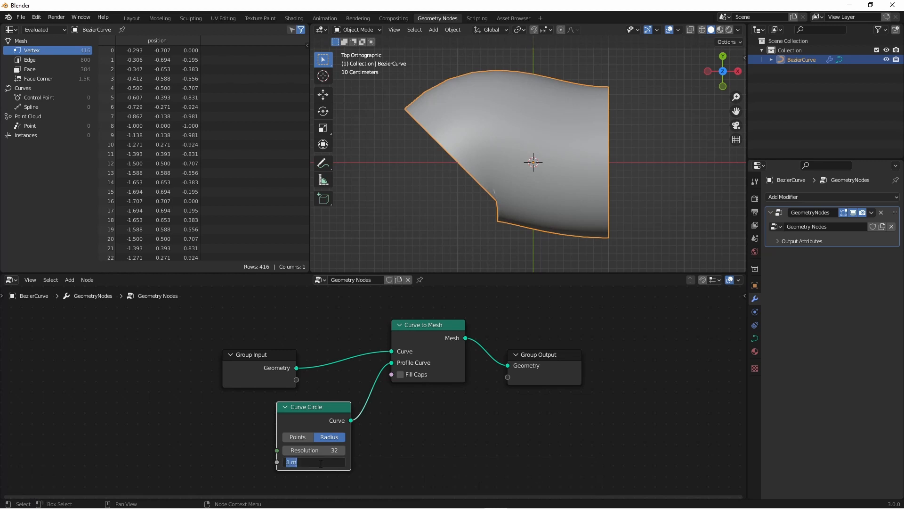
pyautogui.write('0.102')
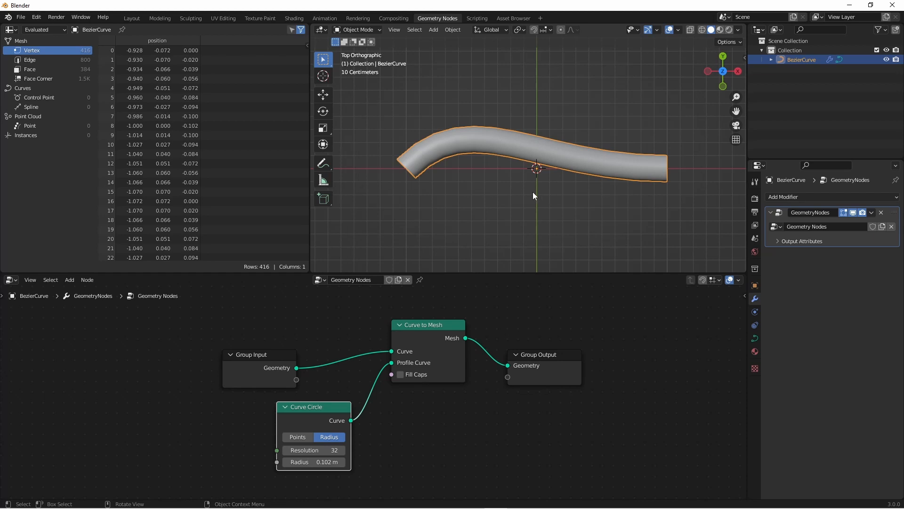
pyautogui.moveTo(540, 185)
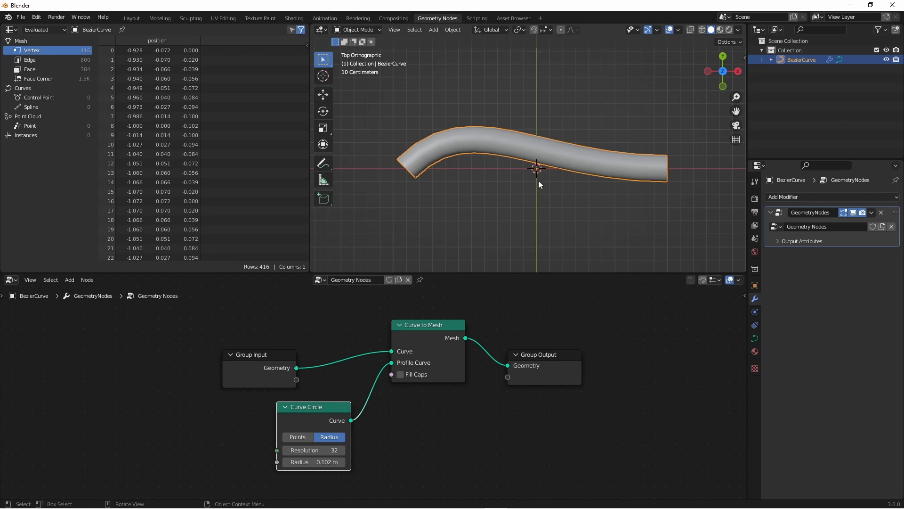
# Extrude the Circle mesh and scale its rings by 1.2 to form the flange.
pyautogui.press('Tab')
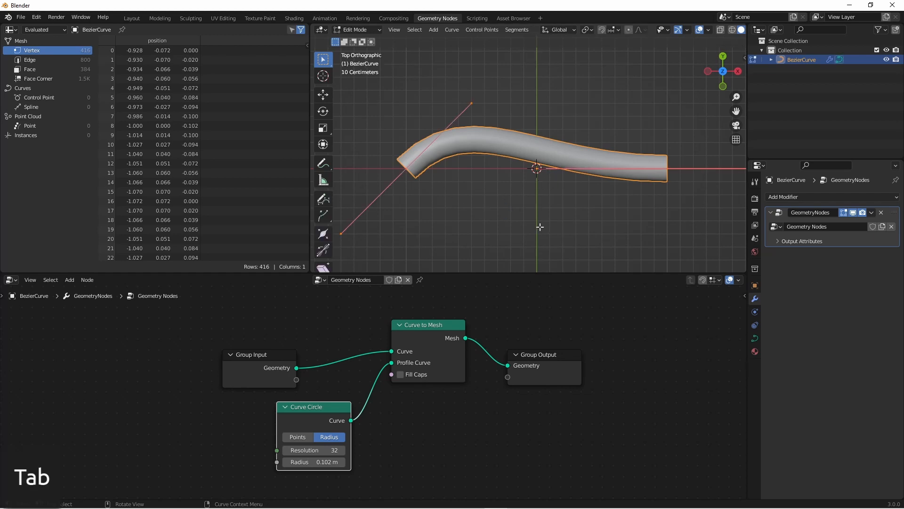
pyautogui.press('Enter')
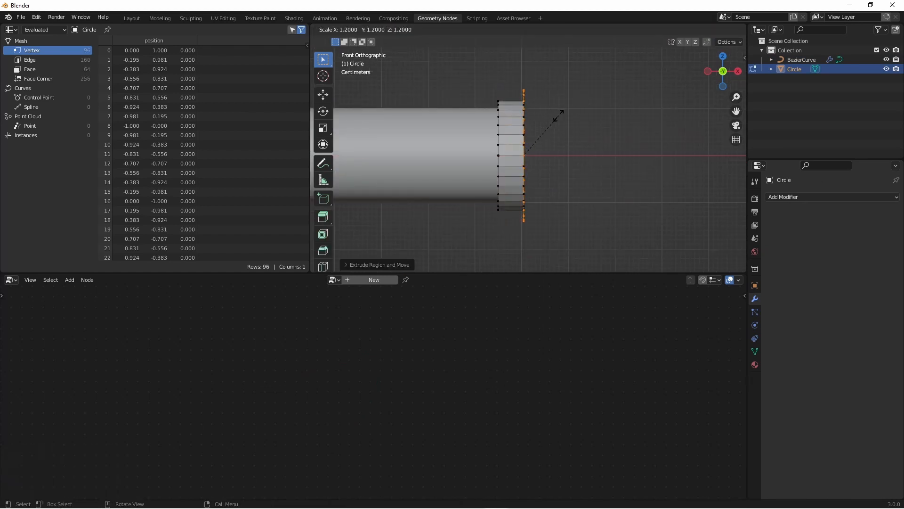
pyautogui.press('s')
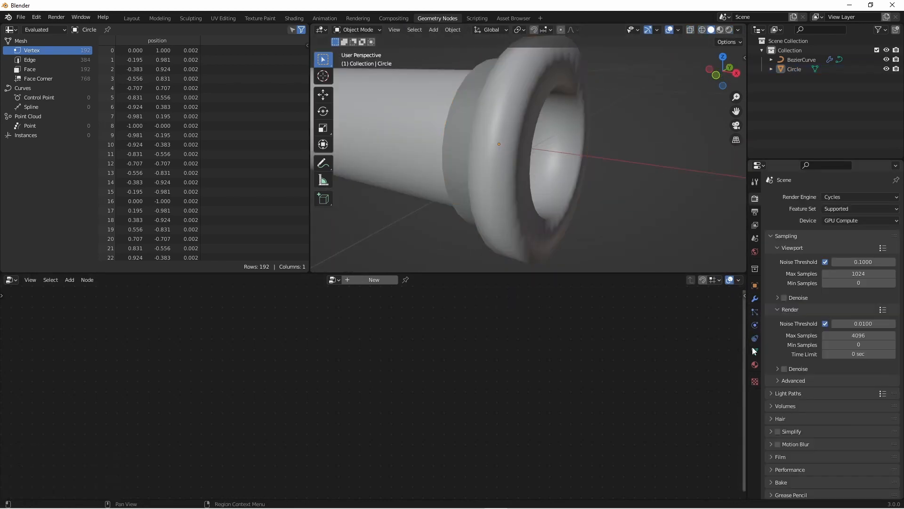
# Enable Auto Smooth on the Circle mesh and view it from the front.
pyautogui.click(755, 350)
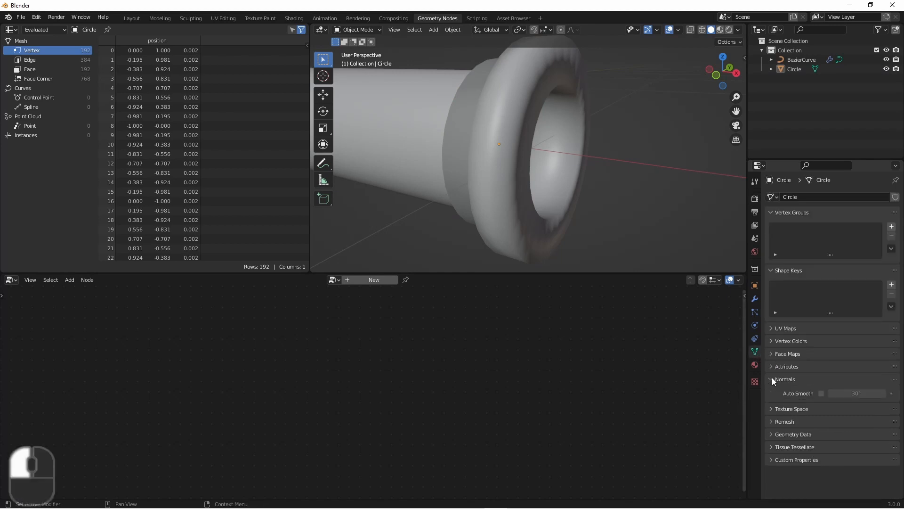
pyautogui.click(822, 393)
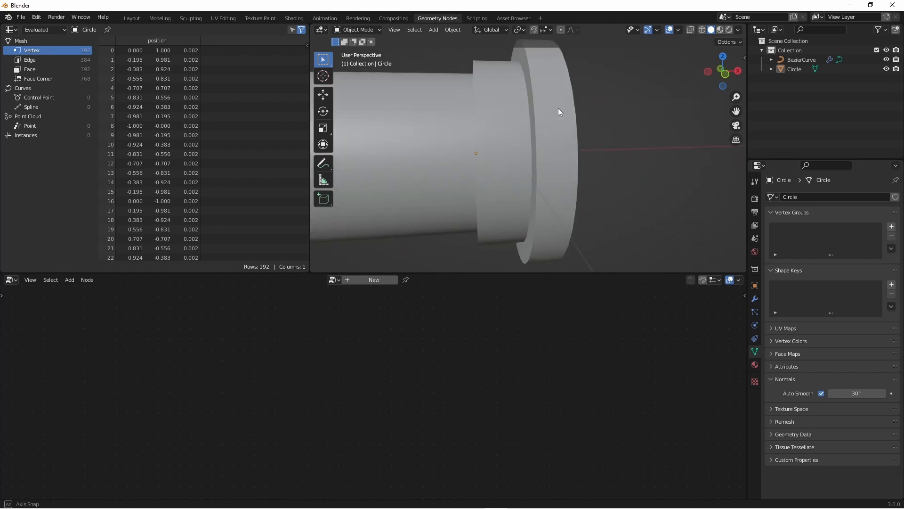
pyautogui.press('KP_1')
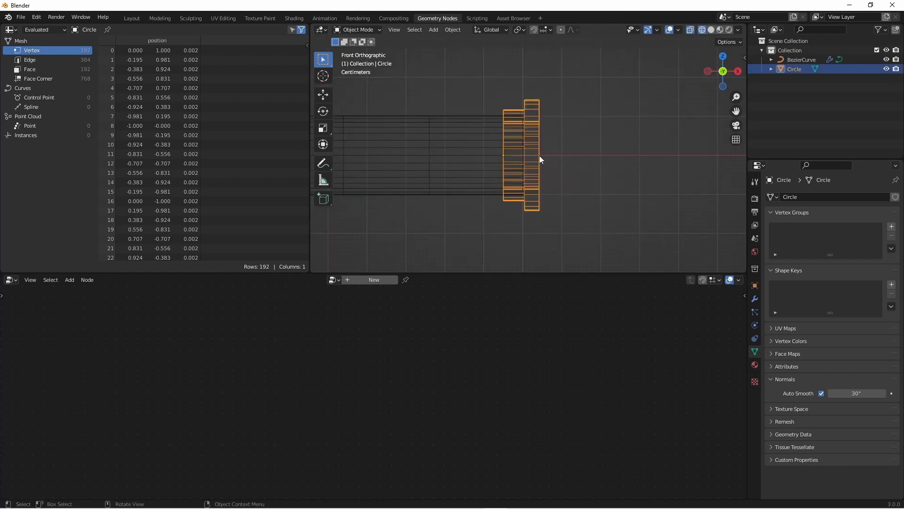
pyautogui.moveTo(511, 120)
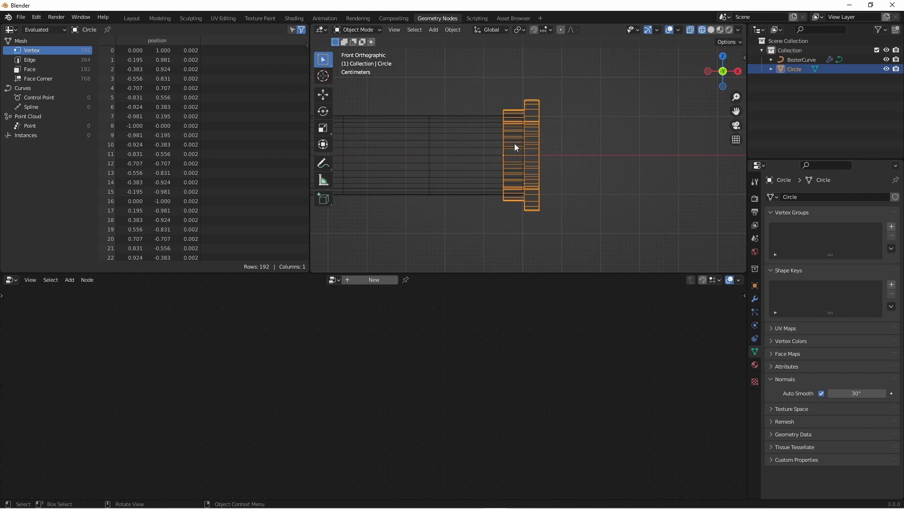
pyautogui.moveTo(485, 160)
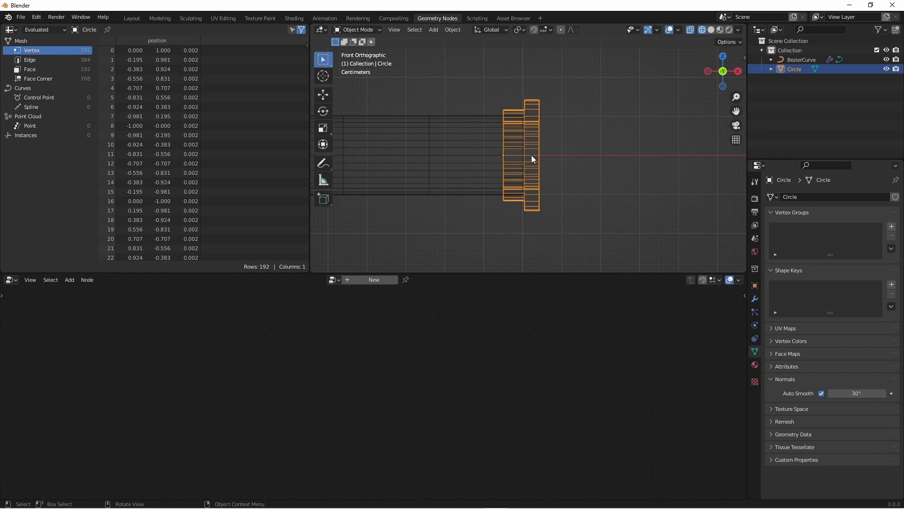
# Move the flange vertices along X in Edit Mode and reset the origin.
pyautogui.press('Tab')
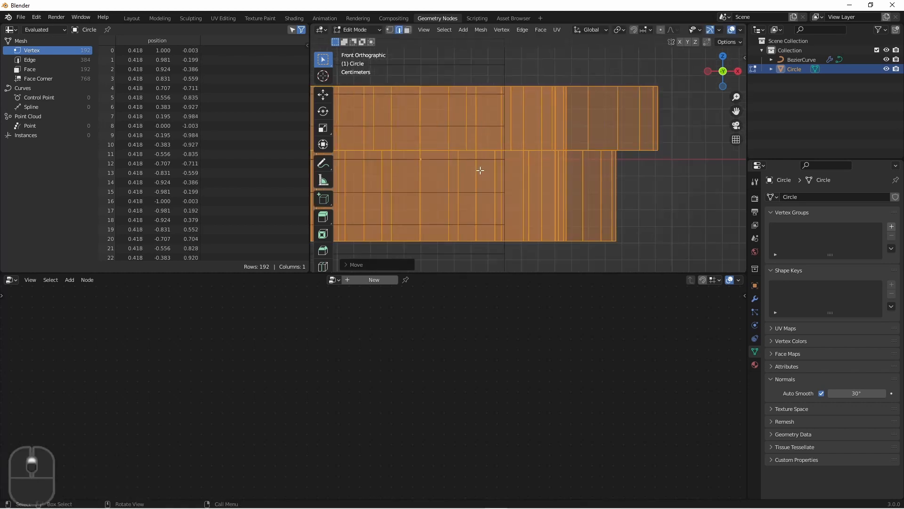
pyautogui.click(452, 29)
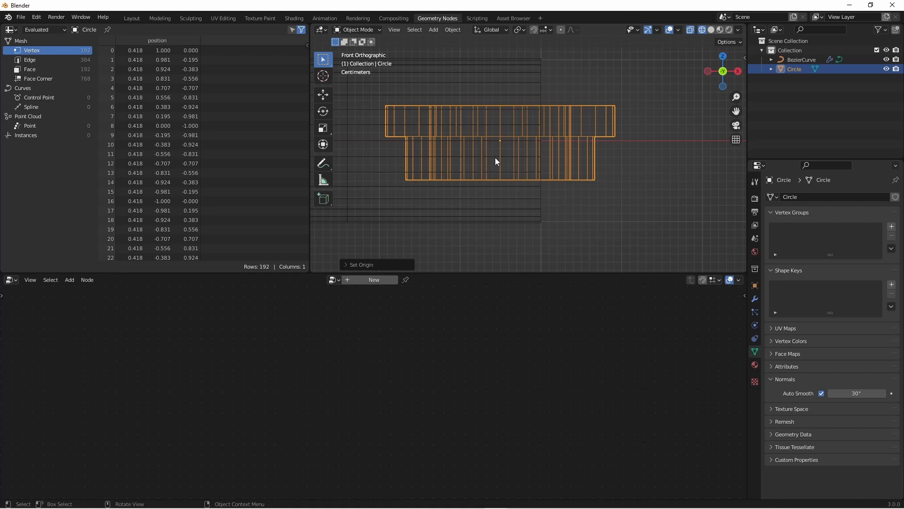
pyautogui.moveTo(496, 140)
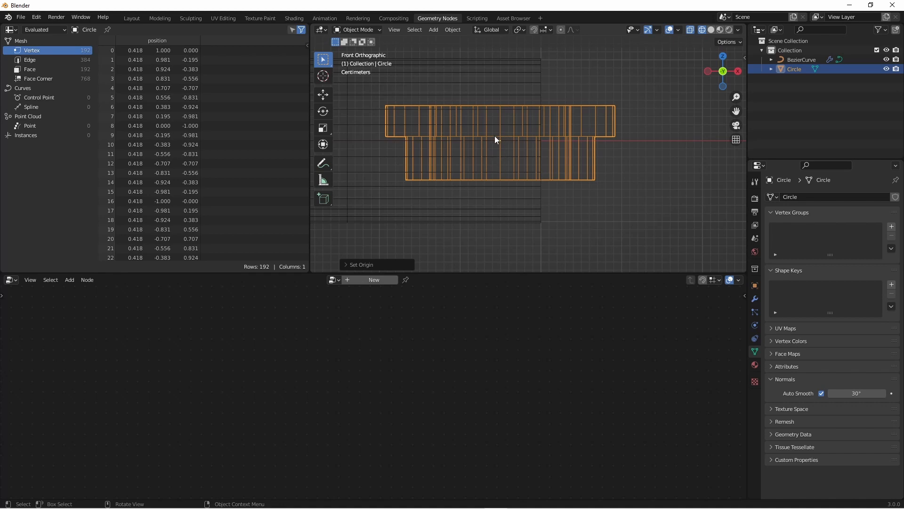
pyautogui.moveTo(501, 146)
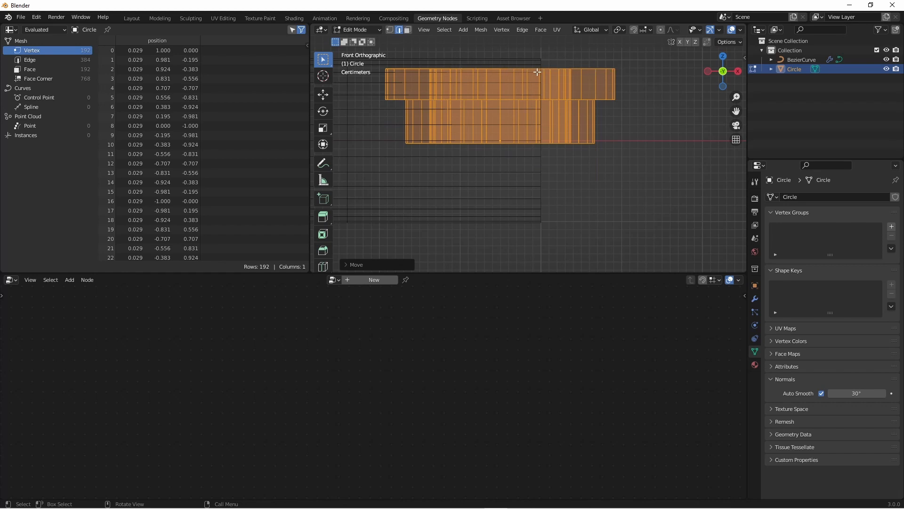
# Slide the flange geometry along X to 0.119 and return to Object Mode.
pyautogui.moveTo(537, 72); pyautogui.dragTo(559, 145)
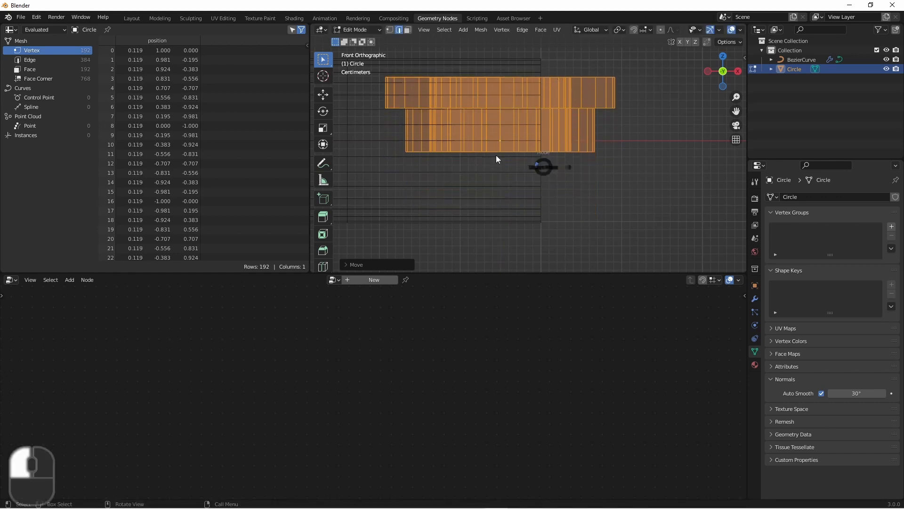
pyautogui.press('Tab')
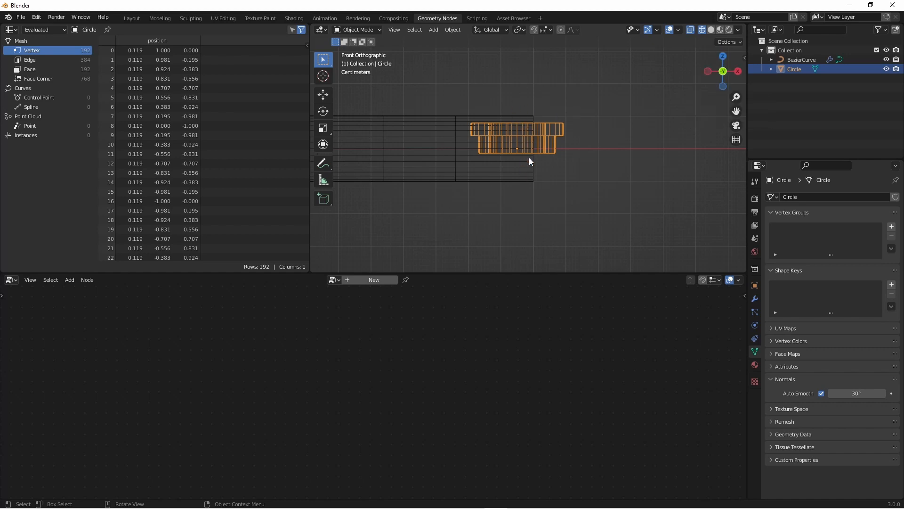
pyautogui.moveTo(517, 176)
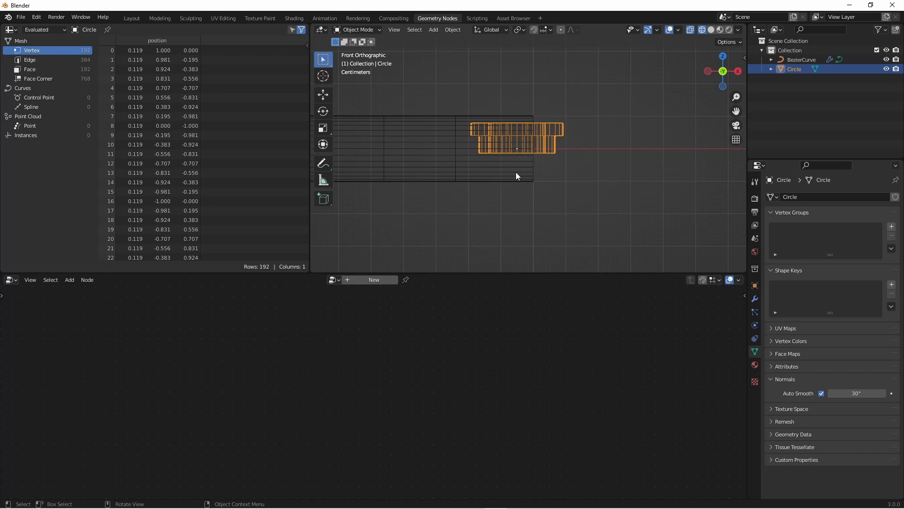
pyautogui.moveTo(495, 137)
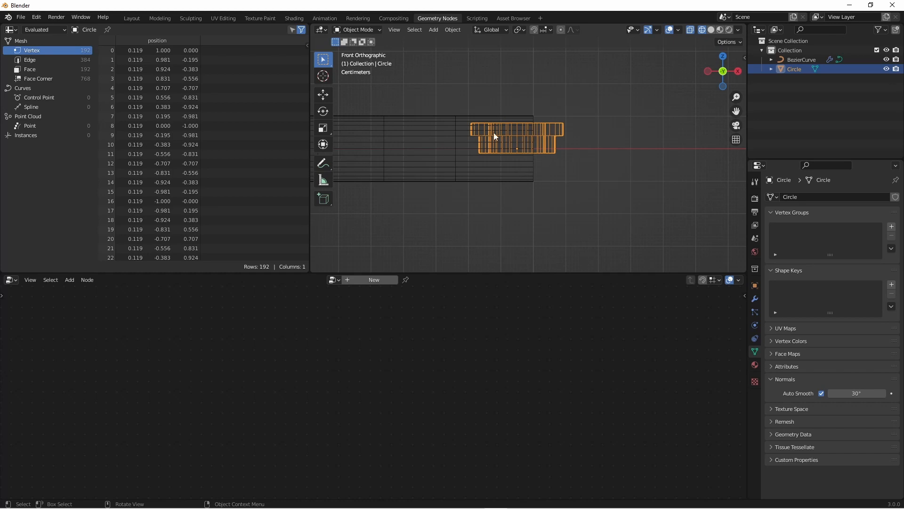
pyautogui.moveTo(569, 137)
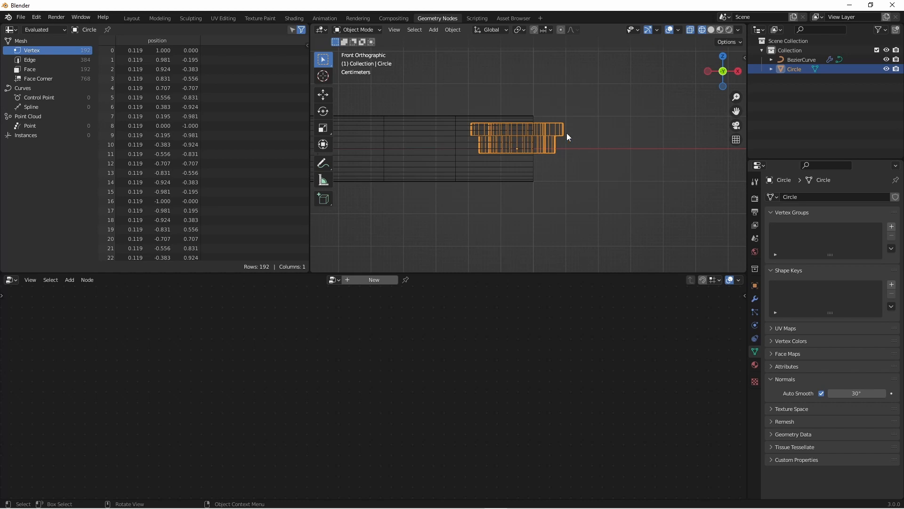
pyautogui.moveTo(589, 130)
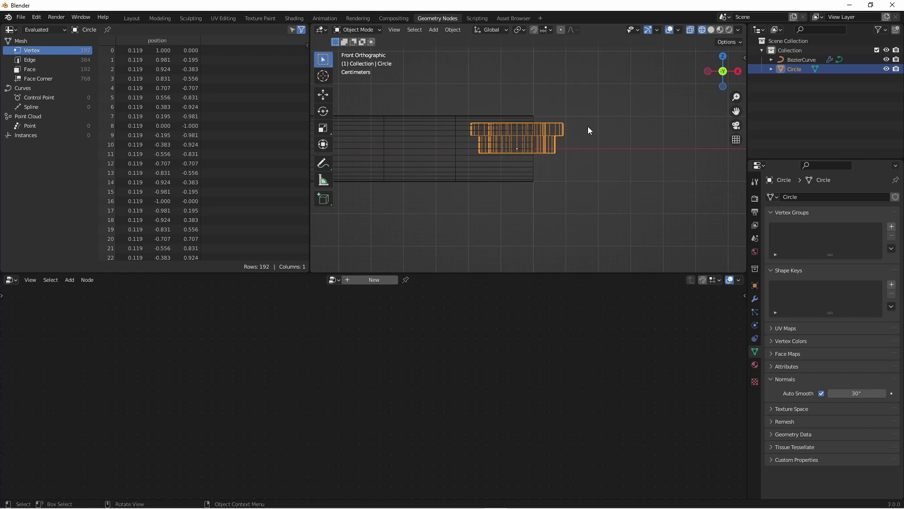
pyautogui.moveTo(556, 117)
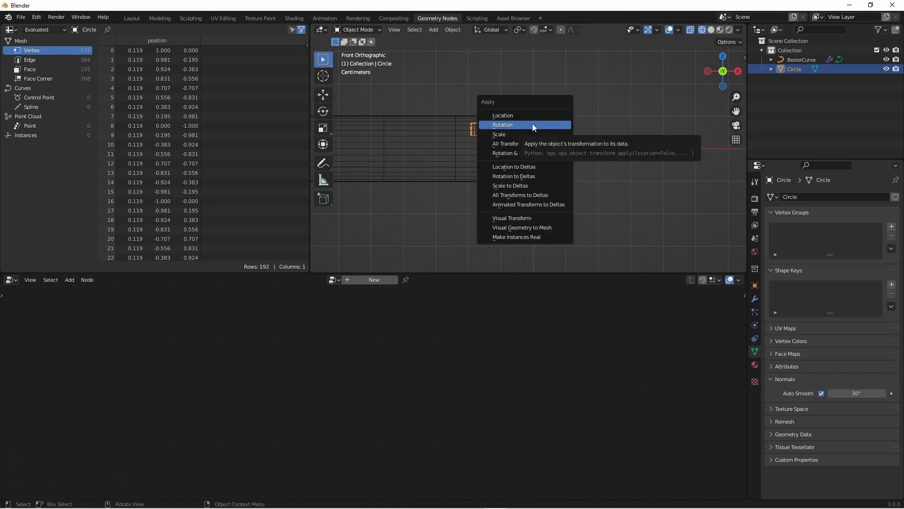
# Apply the flange's rotation with Ctrl+A > Rotation.
pyautogui.click(502, 124)
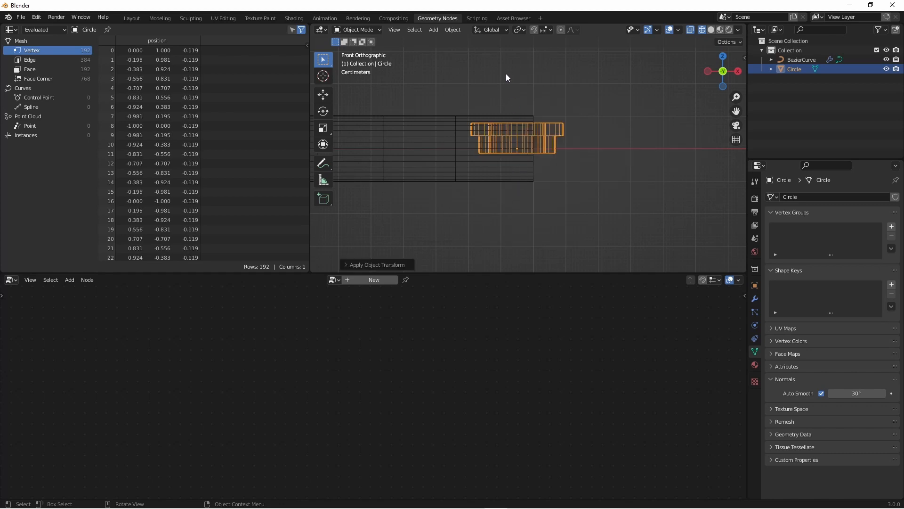
pyautogui.moveTo(496, 204)
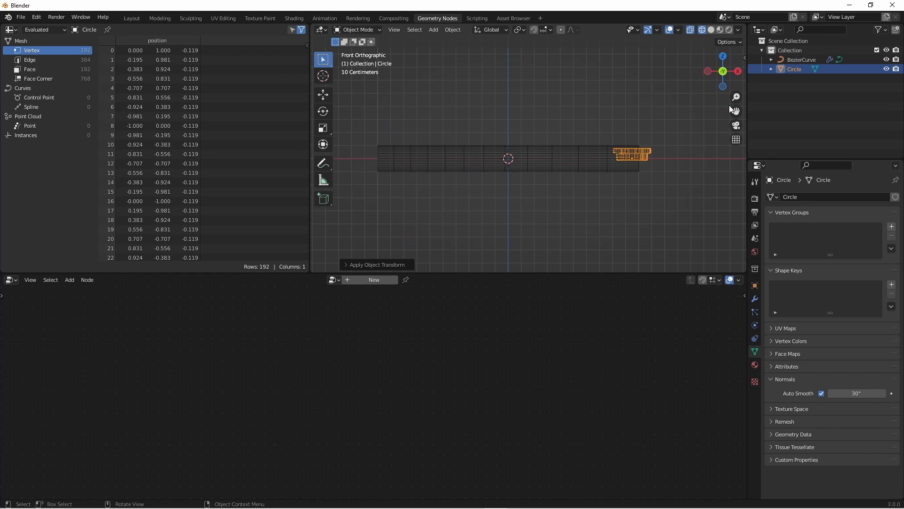
# Add an Instance on Points node fed by the curve geometry as points.
pyautogui.click(801, 59)
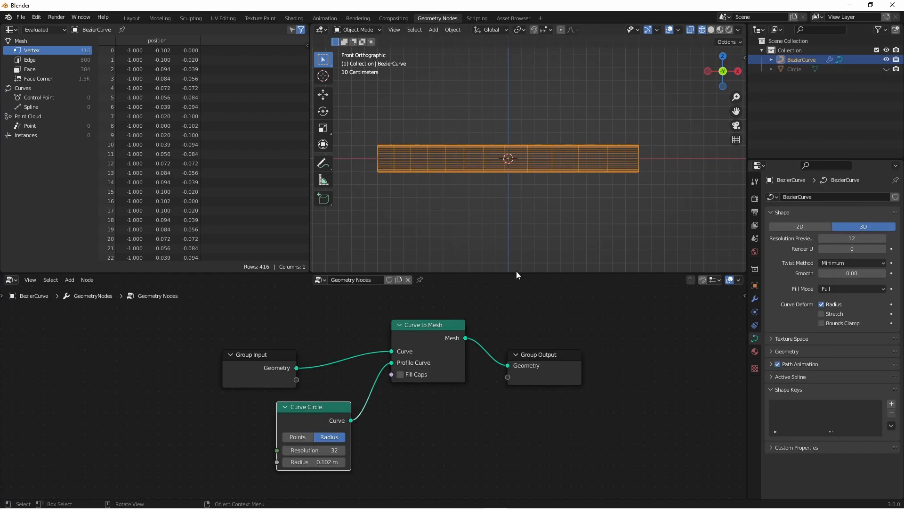
pyautogui.moveTo(424, 346)
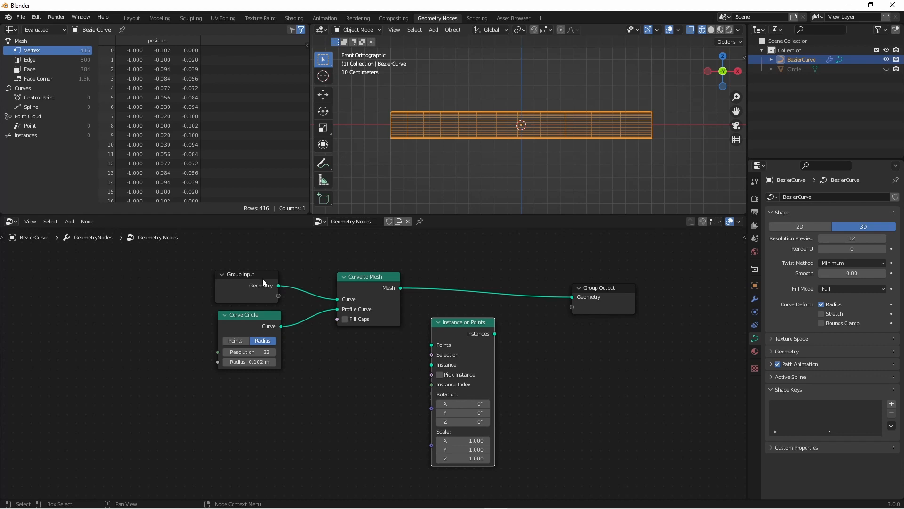
pyautogui.moveTo(249, 282)
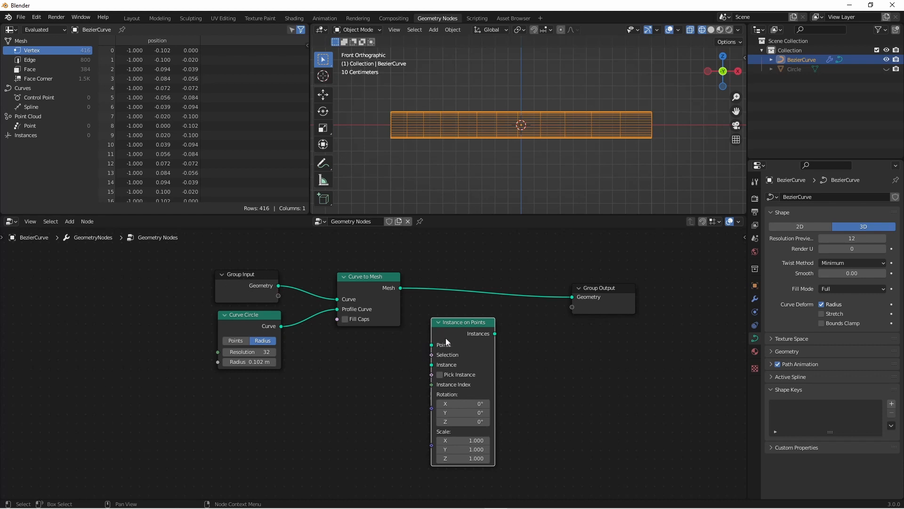
pyautogui.moveTo(463, 322); pyautogui.dragTo(438, 333)
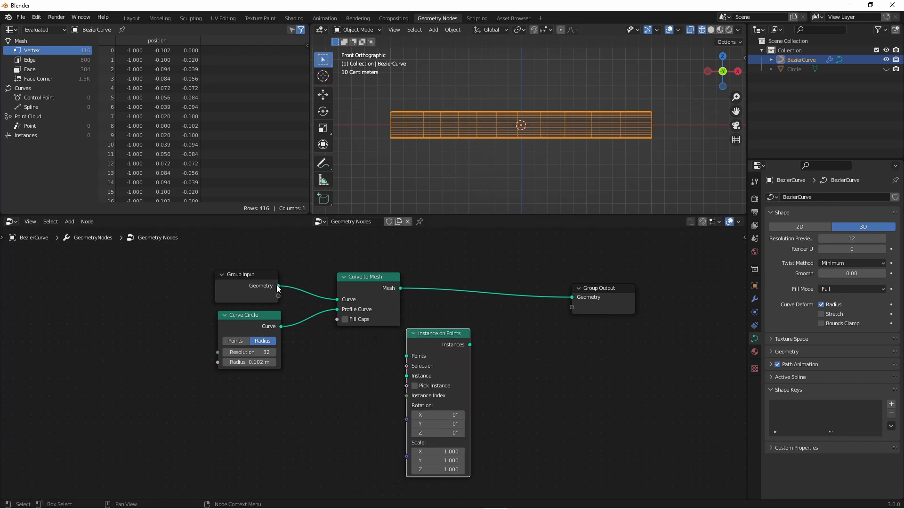
pyautogui.moveTo(438, 333); pyautogui.dragTo(368, 344)
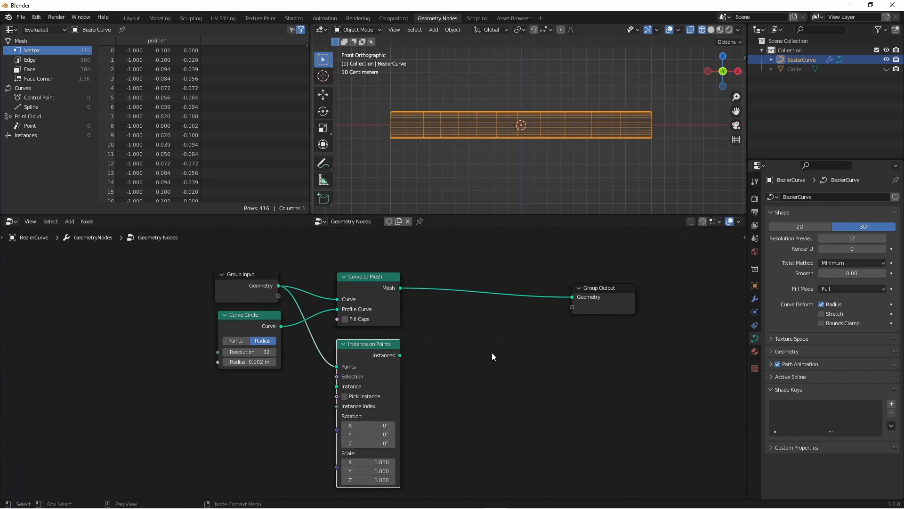
pyautogui.moveTo(375, 360)
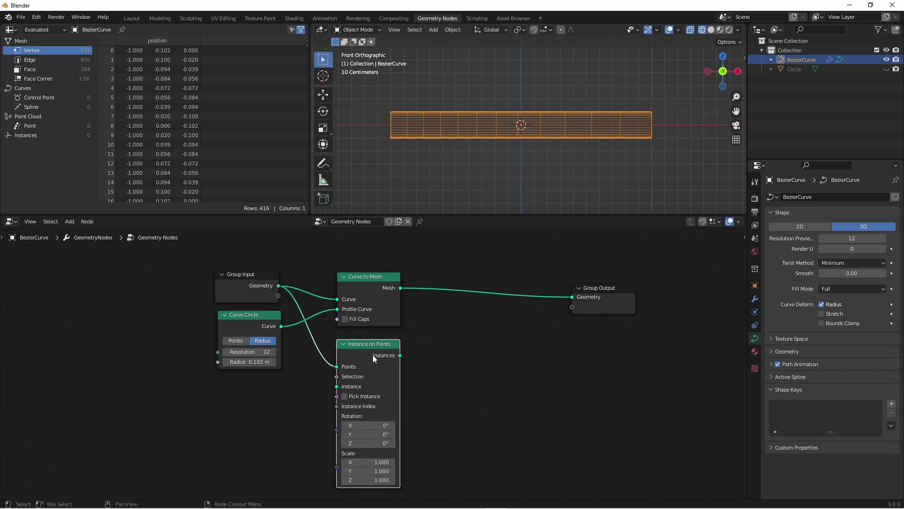
pyautogui.moveTo(517, 352)
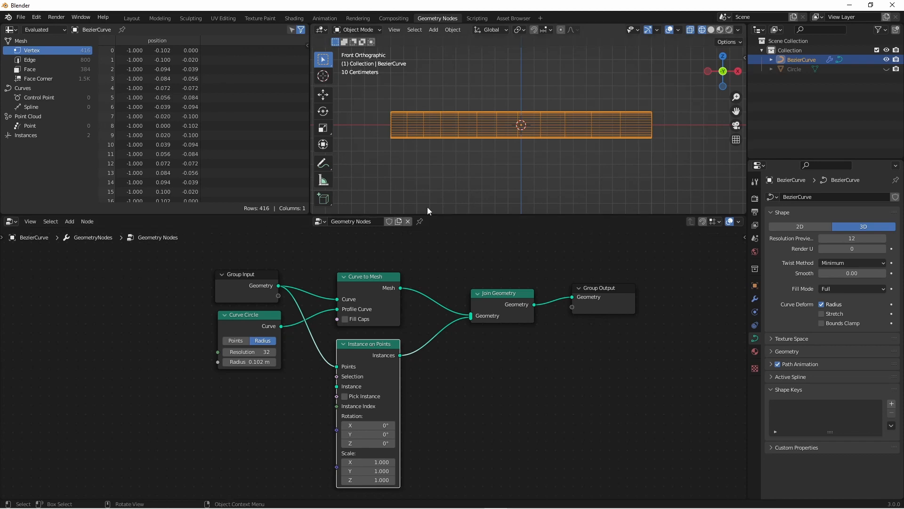
pyautogui.moveTo(434, 176)
pyautogui.write('Flange')
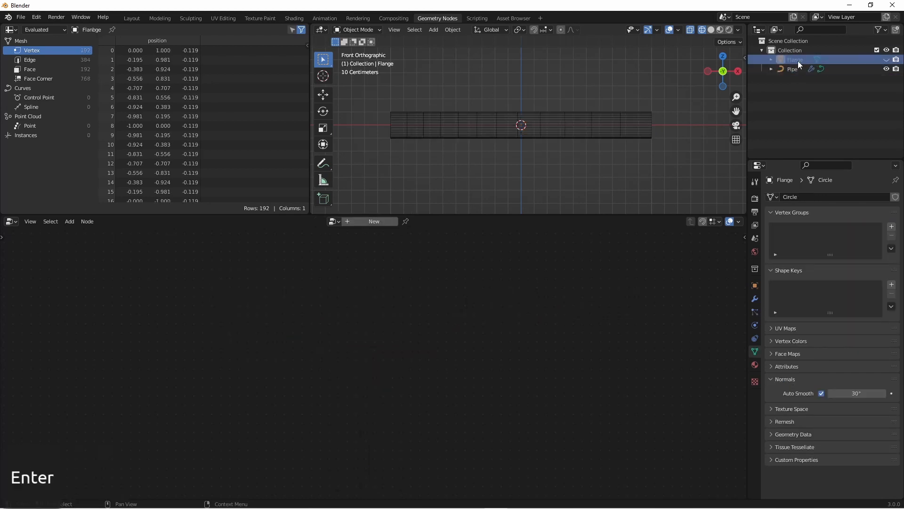
# Select Pipe and connect the Flange Object Info geometry to the Instance socket.
pyautogui.click(792, 69)
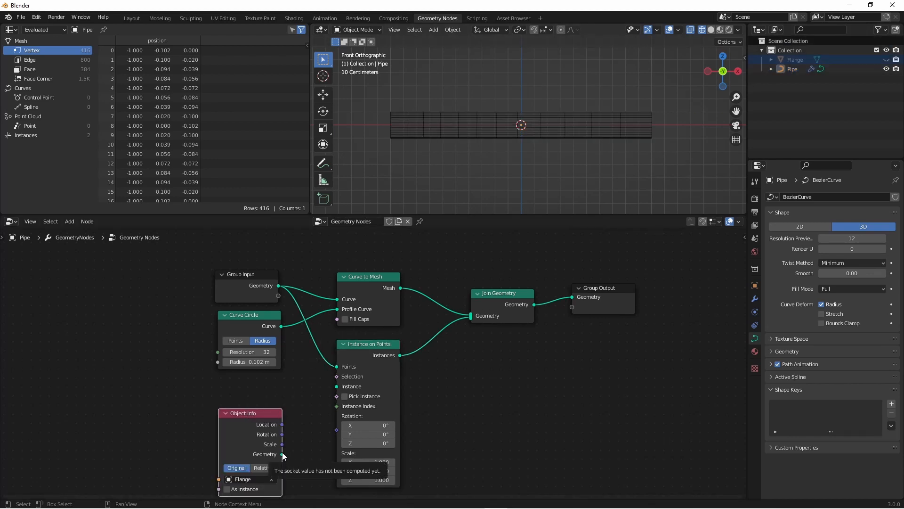
pyautogui.moveTo(282, 454); pyautogui.dragTo(337, 386)
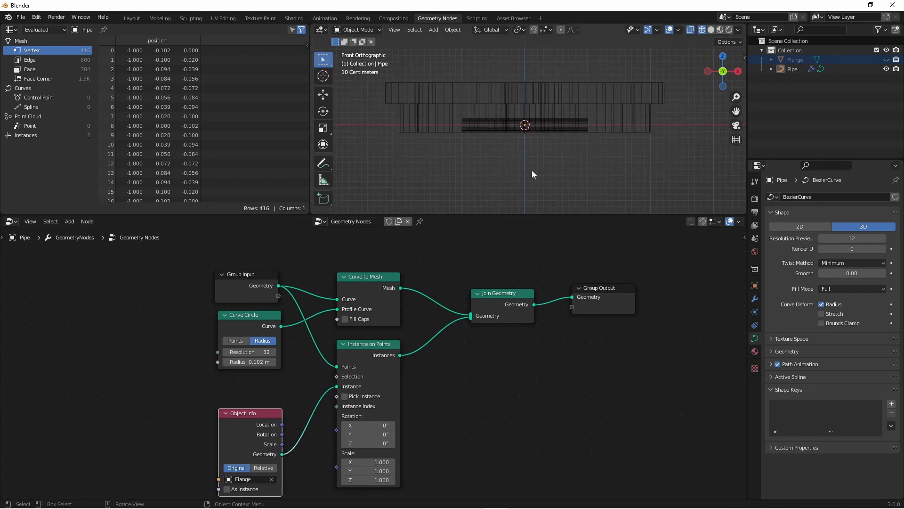
pyautogui.moveTo(536, 170)
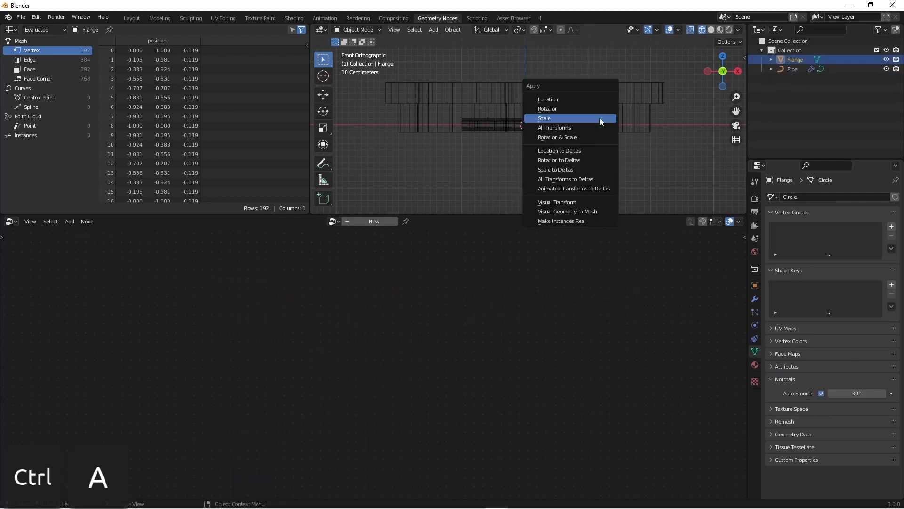
pyautogui.moveTo(584, 120)
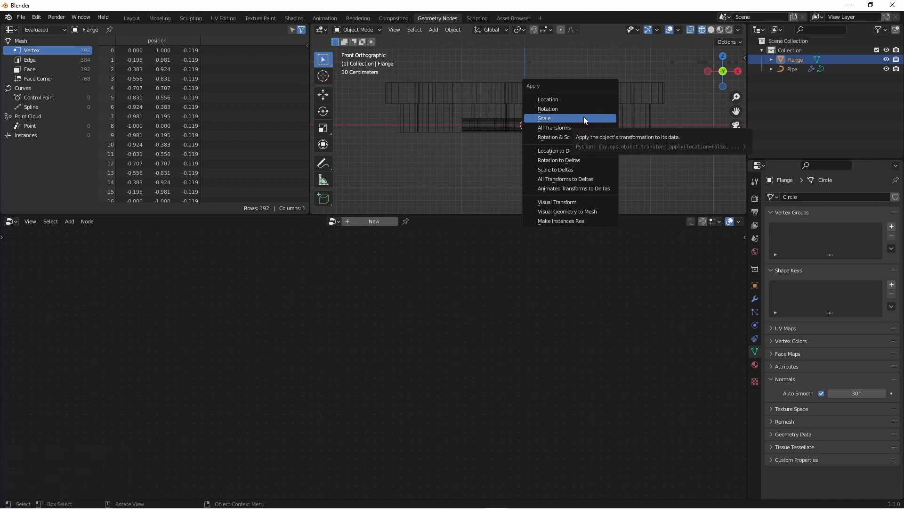
# Apply the Flange object's scale, subdivide the pipe curve, and cancel a trial point move.
pyautogui.click(544, 118)
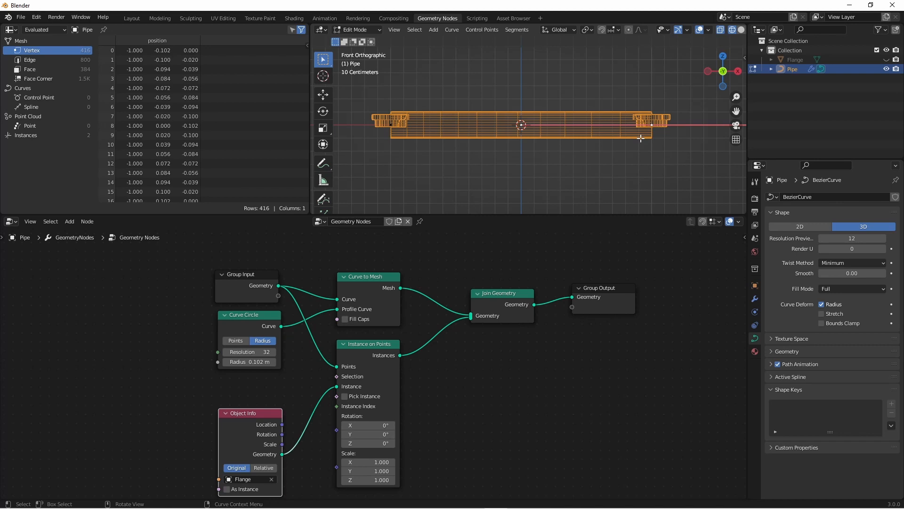
pyautogui.moveTo(608, 154)
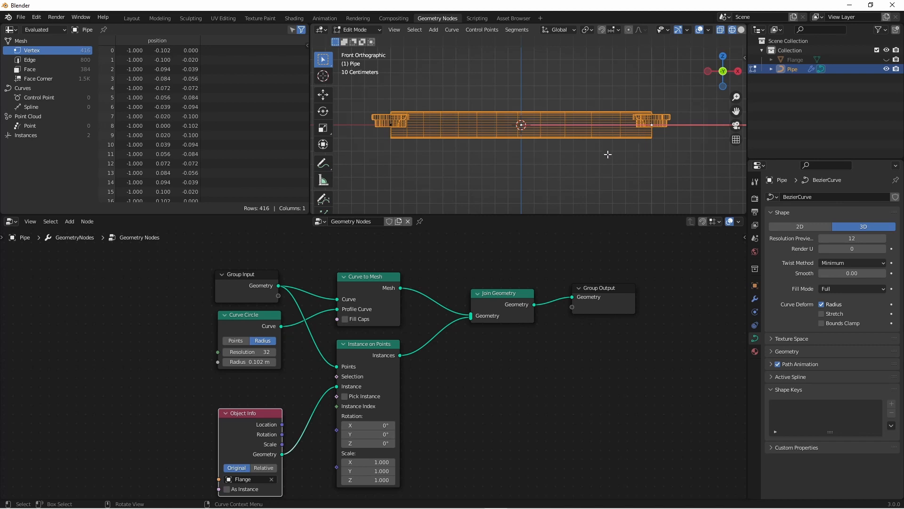
pyautogui.moveTo(526, 146)
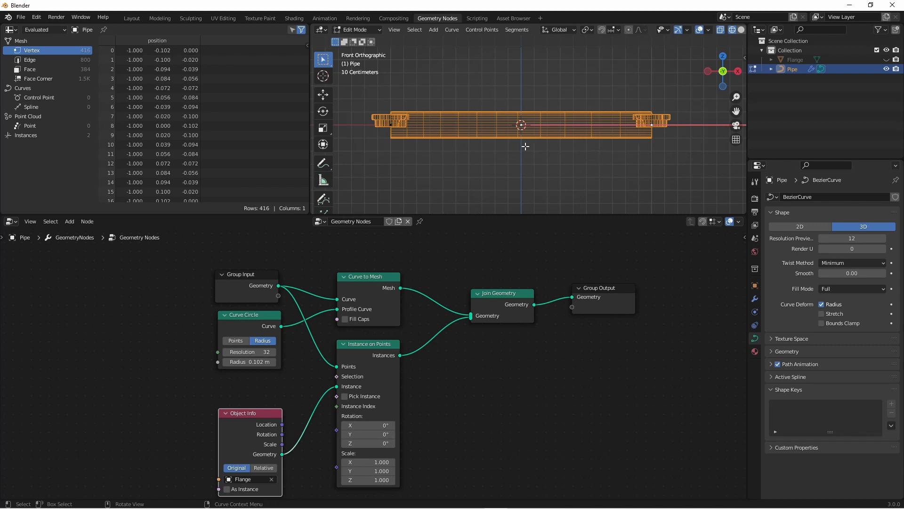
pyautogui.press('a')
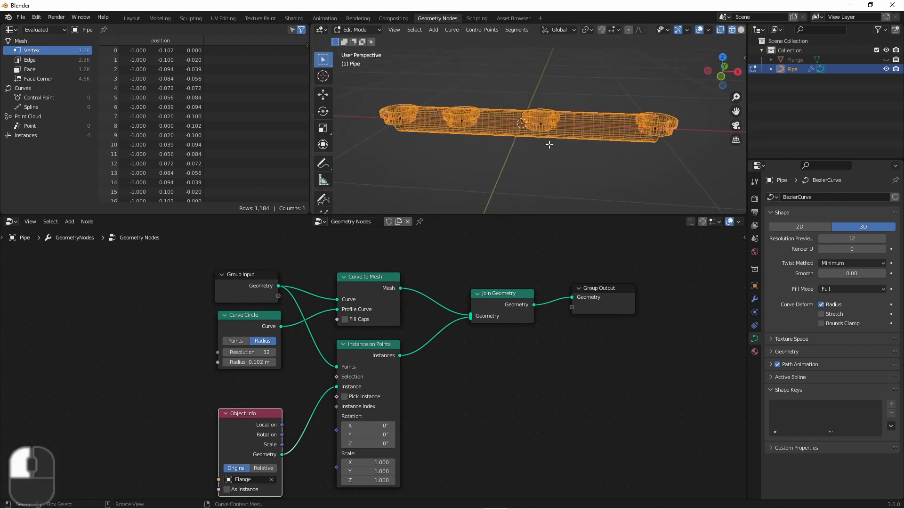
pyautogui.press('G')
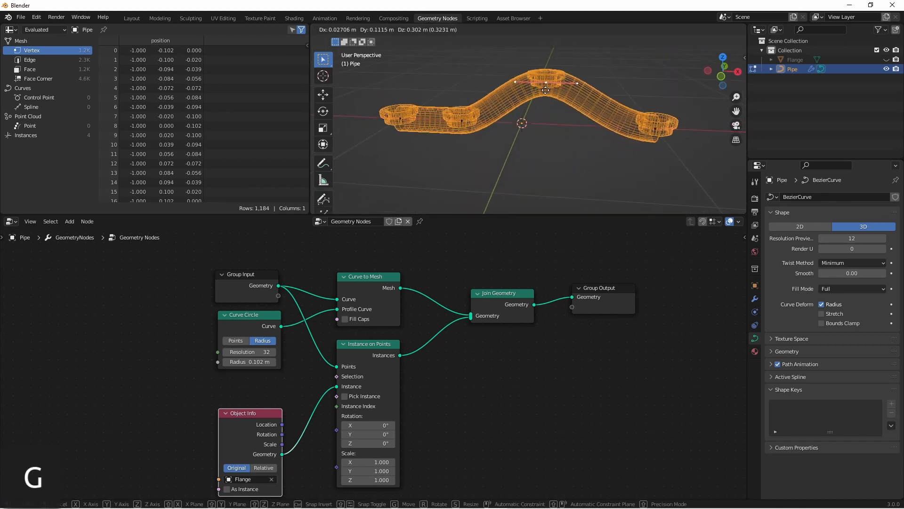
pyautogui.press('KP_1')
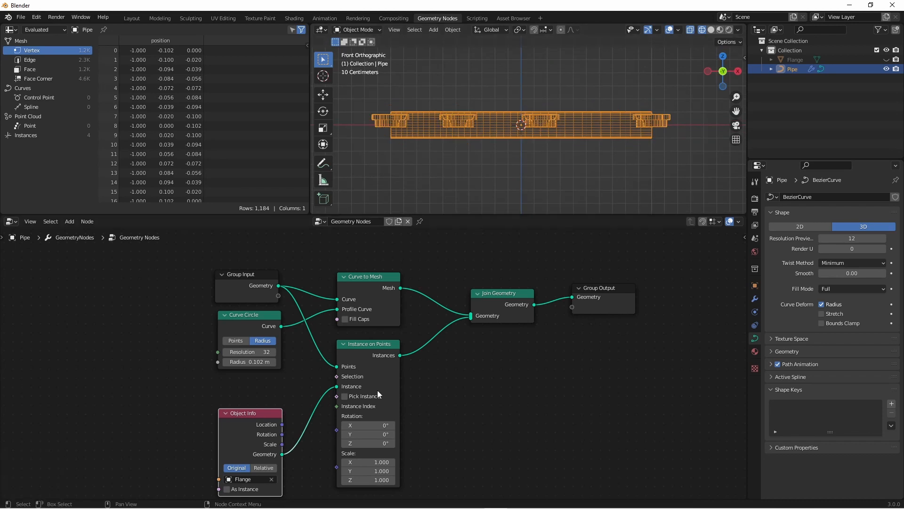
pyautogui.moveTo(329, 406)
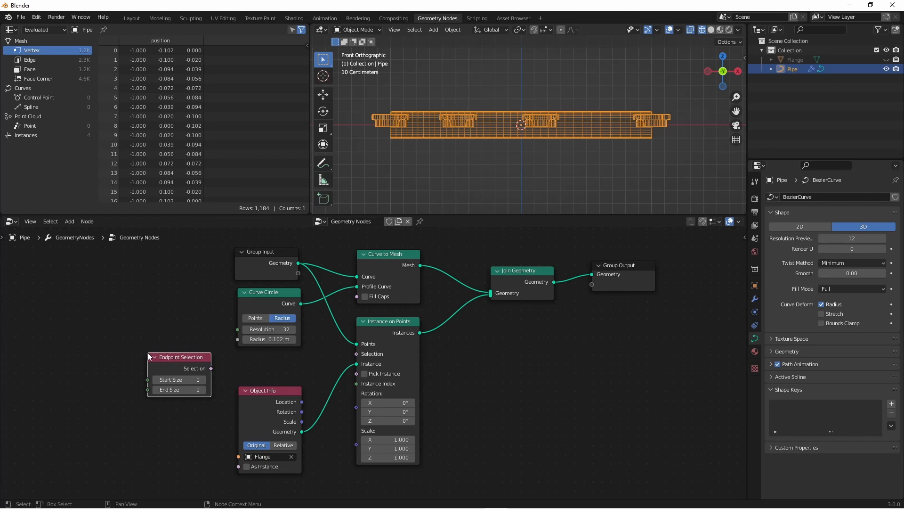
pyautogui.moveTo(177, 371)
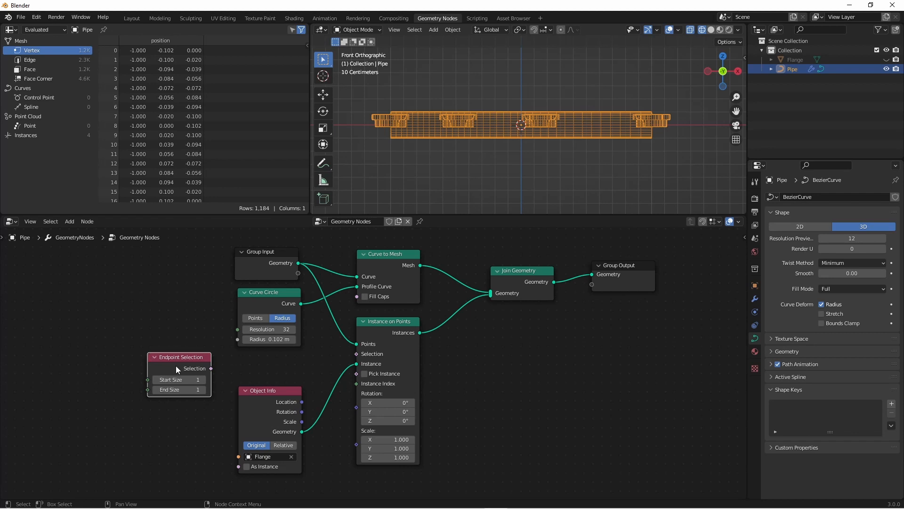
pyautogui.moveTo(388, 360)
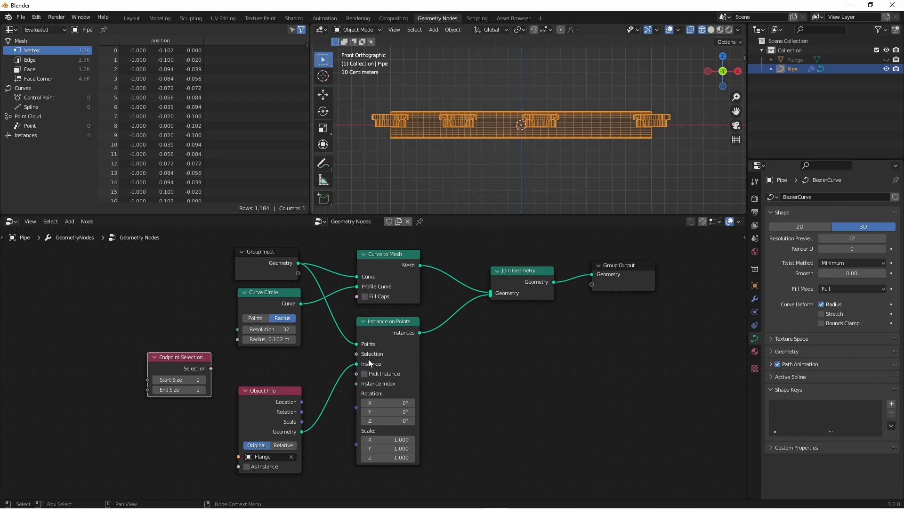
pyautogui.moveTo(412, 351)
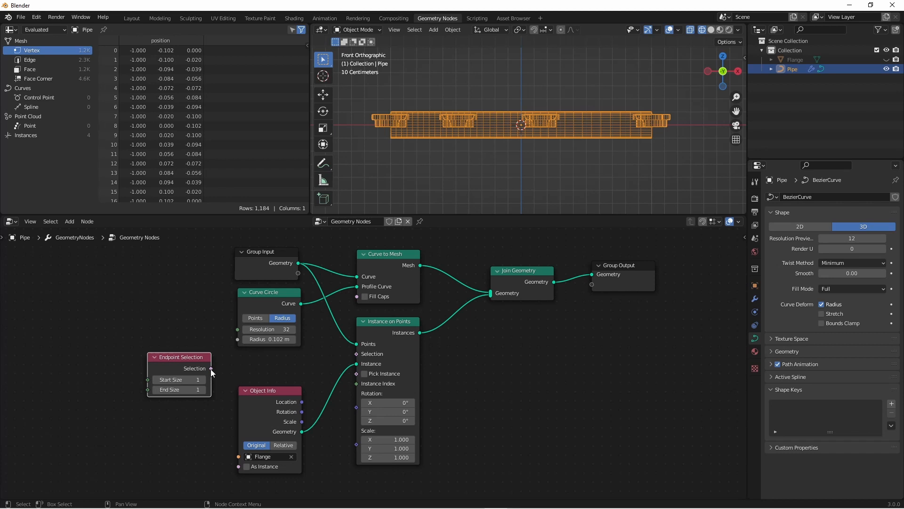
# Wire an Endpoint Selection node into Instance on Points Selection, keeping Start and End Size at 1.
pyautogui.moveTo(211, 368); pyautogui.dragTo(356, 354)
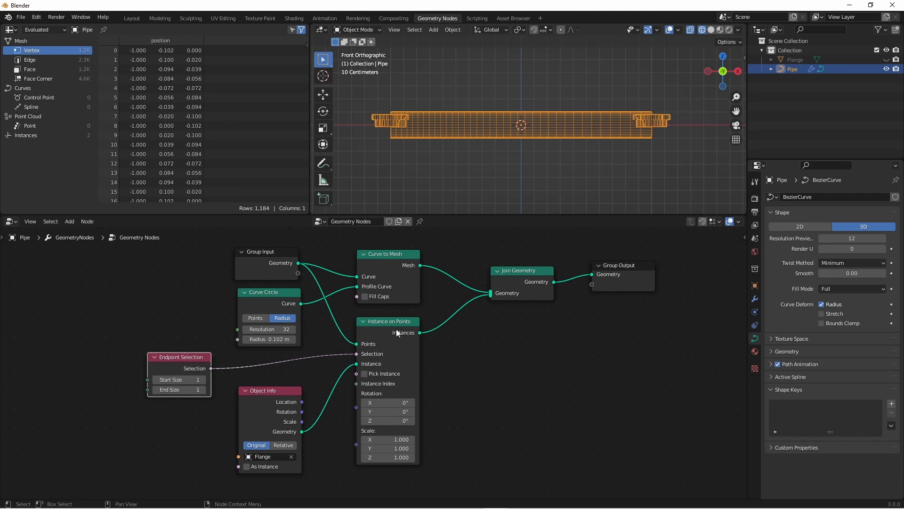
pyautogui.moveTo(375, 346)
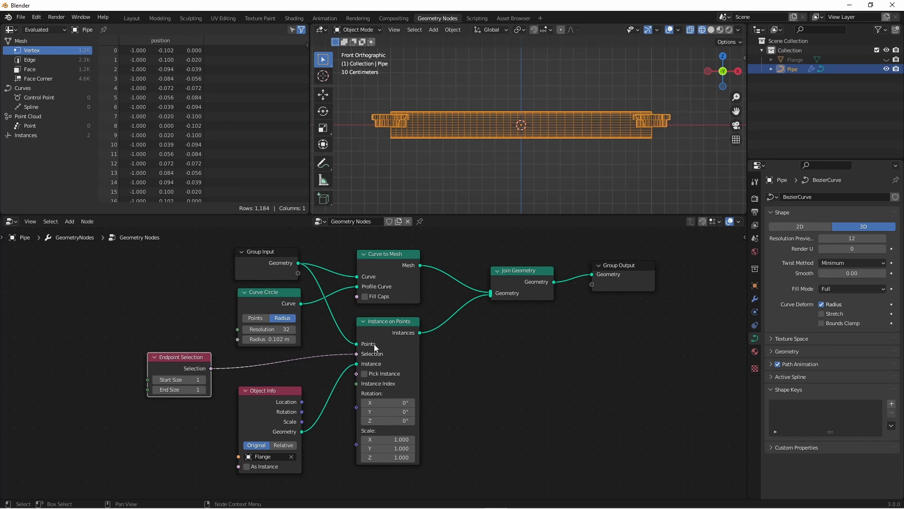
pyautogui.moveTo(367, 347)
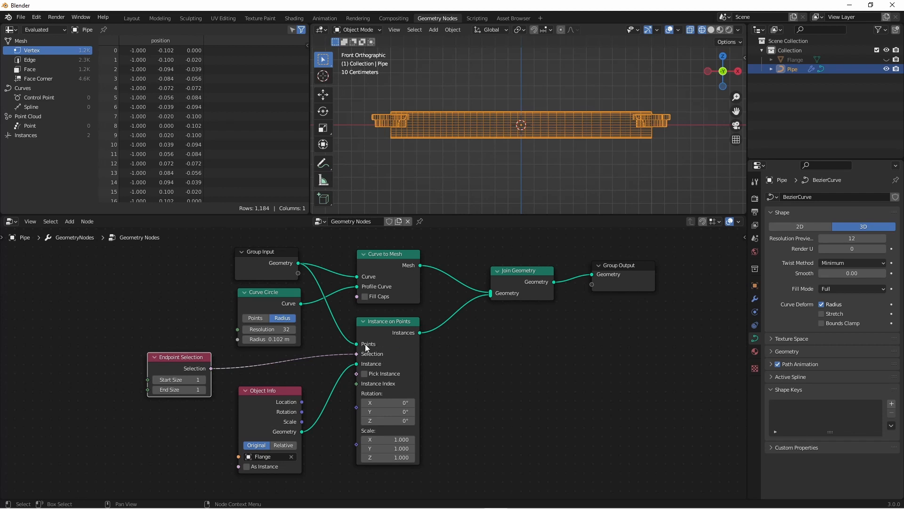
pyautogui.moveTo(179, 357); pyautogui.dragTo(200, 354)
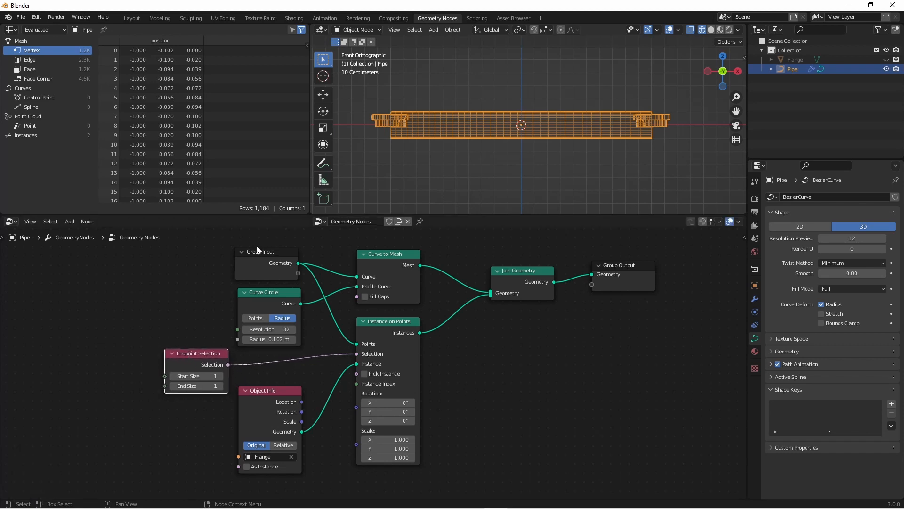
pyautogui.moveTo(380, 357)
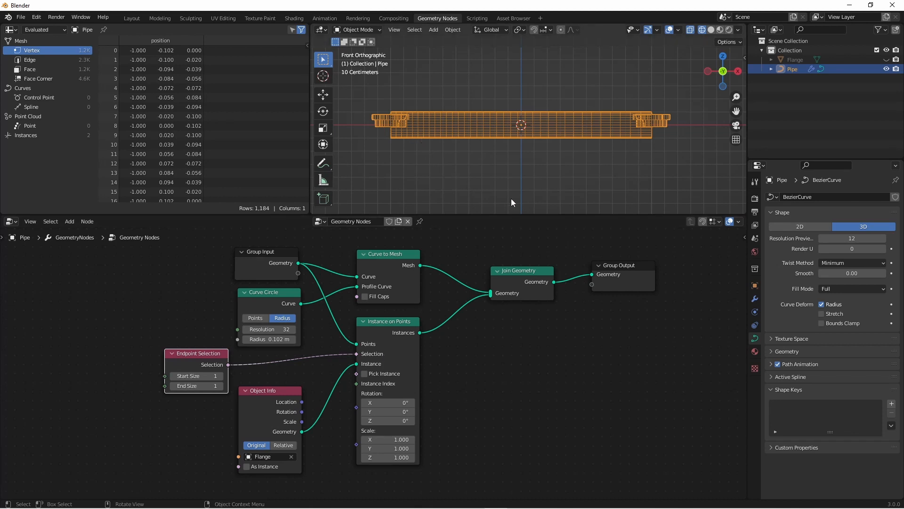
pyautogui.moveTo(243, 408)
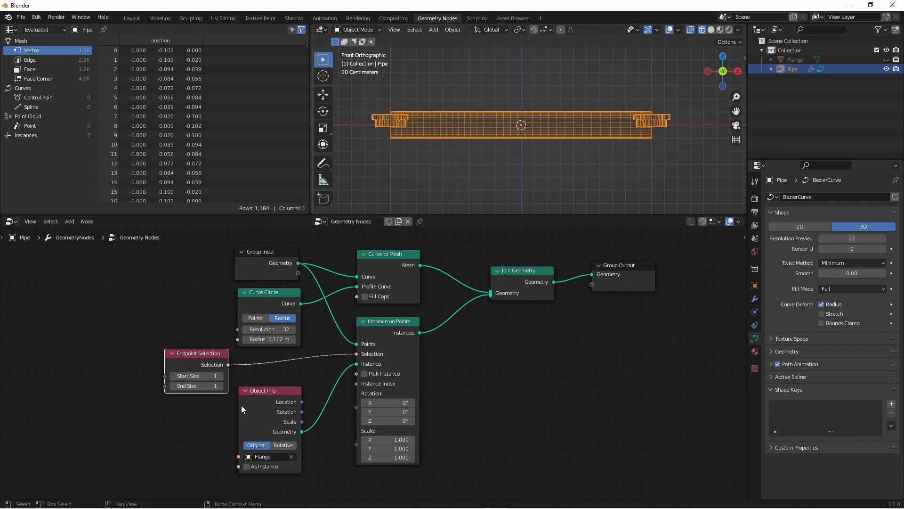
pyautogui.moveTo(195, 376)
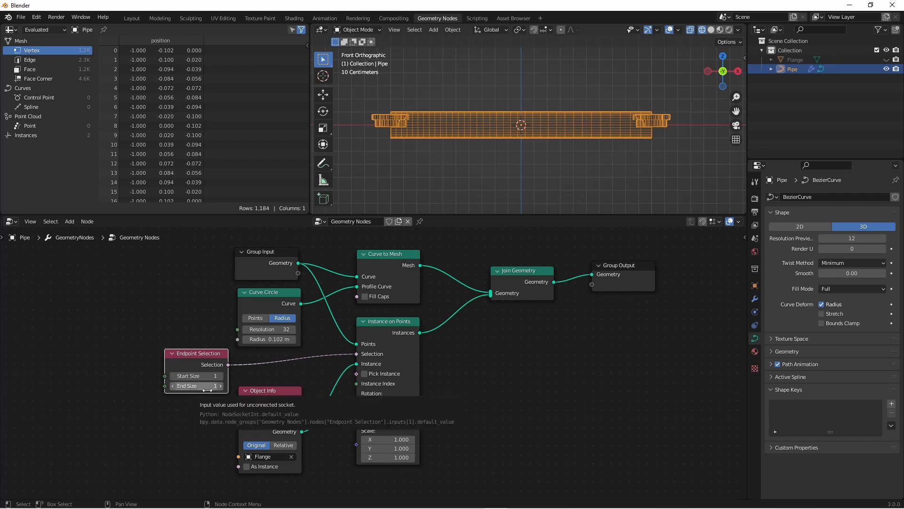
pyautogui.moveTo(220, 376)
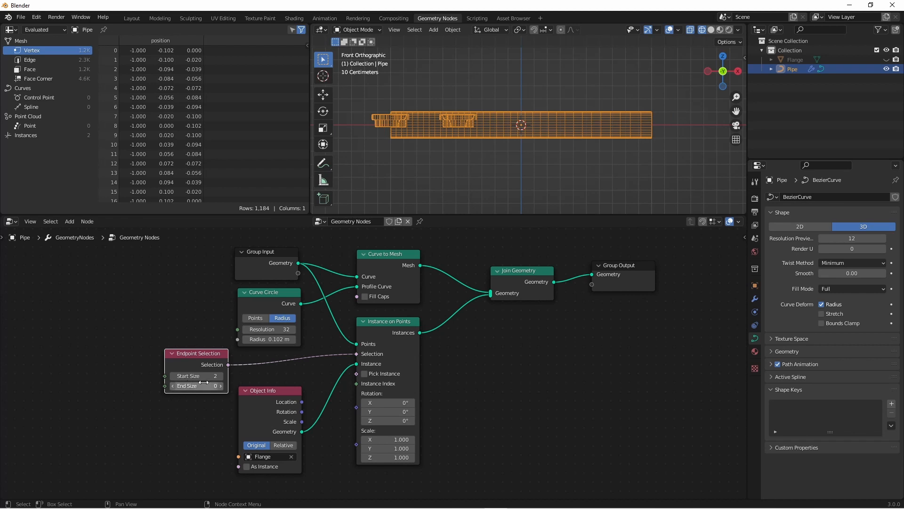
pyautogui.click(195, 376)
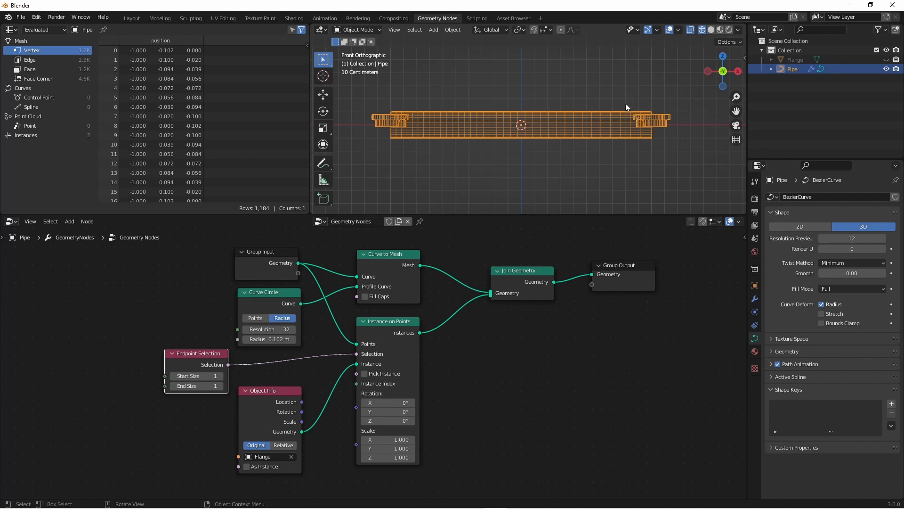
pyautogui.moveTo(360, 321)
pyautogui.write('-90')
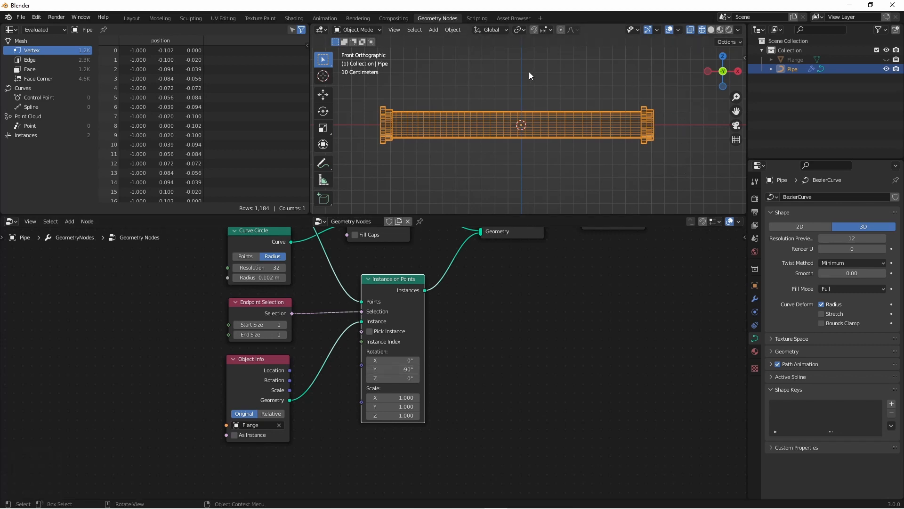
pyautogui.moveTo(386, 149)
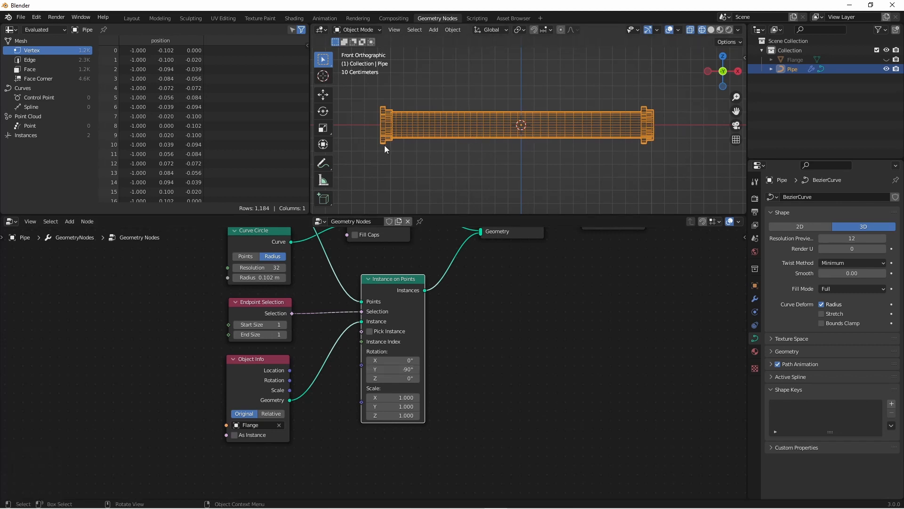
pyautogui.moveTo(390, 144)
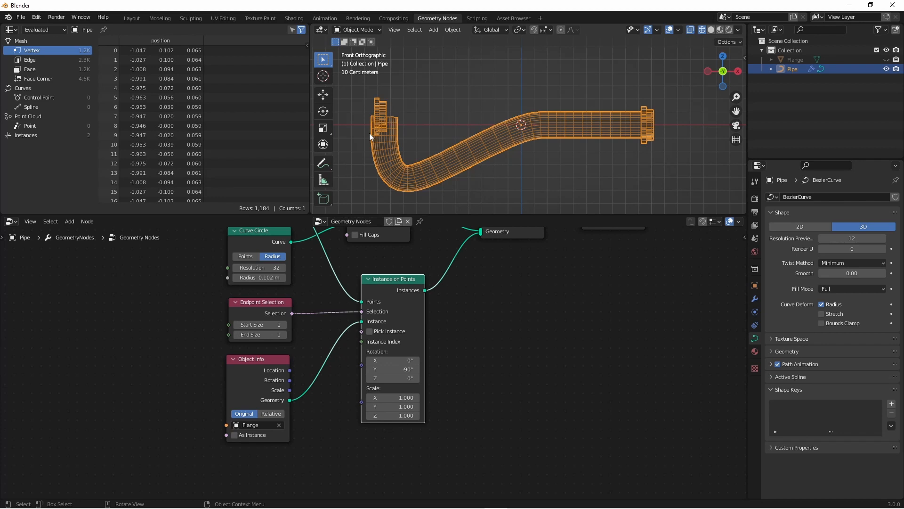
pyautogui.moveTo(438, 174)
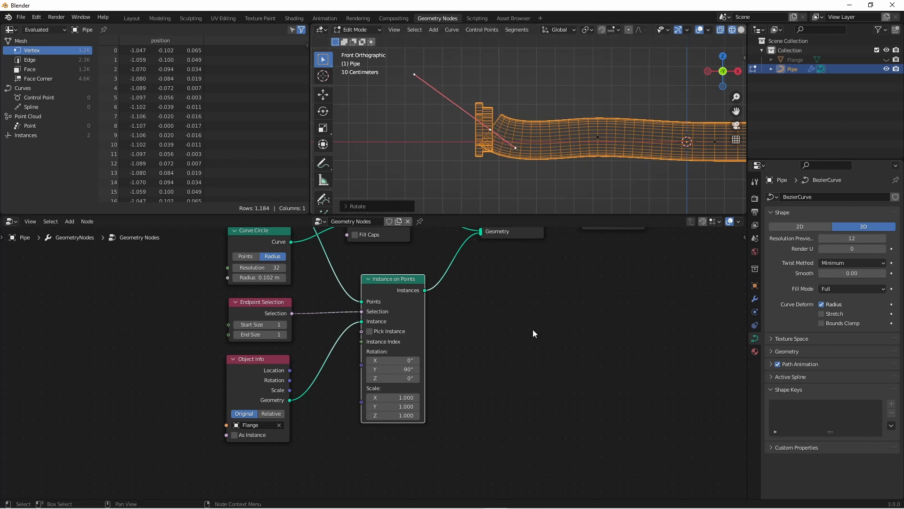
pyautogui.moveTo(480, 313)
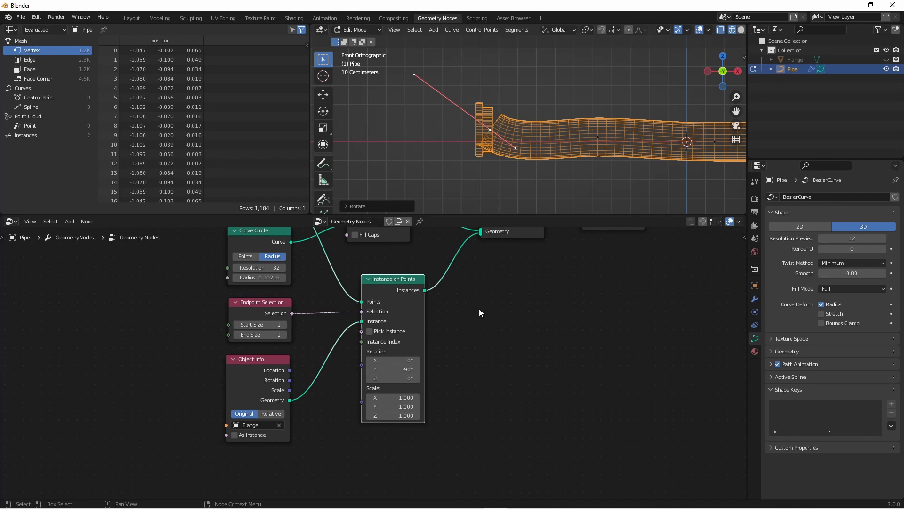
pyautogui.moveTo(481, 322)
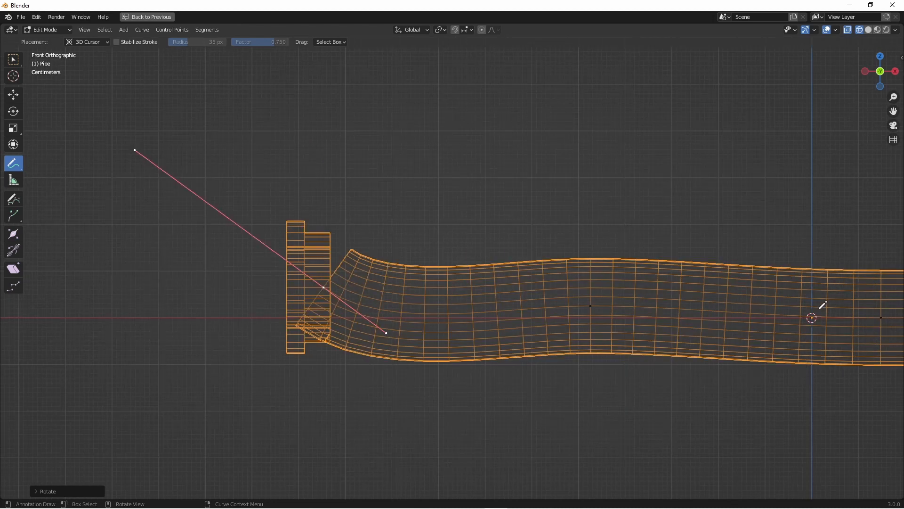
# Annotate the curve's end point and origin with circles, the label (-10.5, .5), and a handle arrow.
pyautogui.click(14, 163)
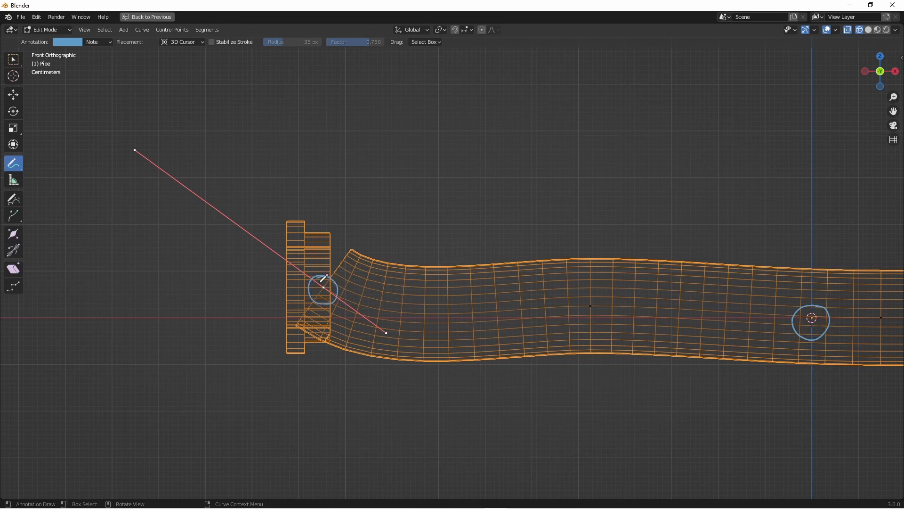
pyautogui.moveTo(385, 177)
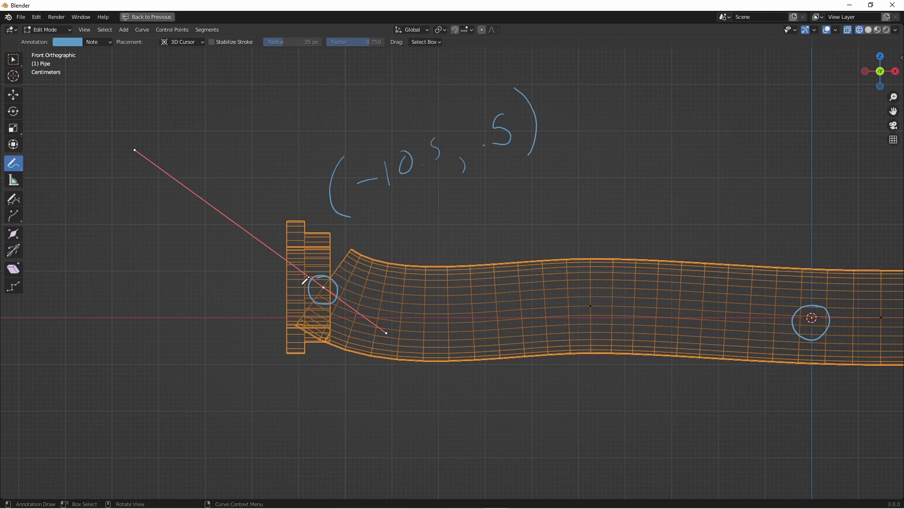
pyautogui.moveTo(323, 282); pyautogui.dragTo(175, 199)
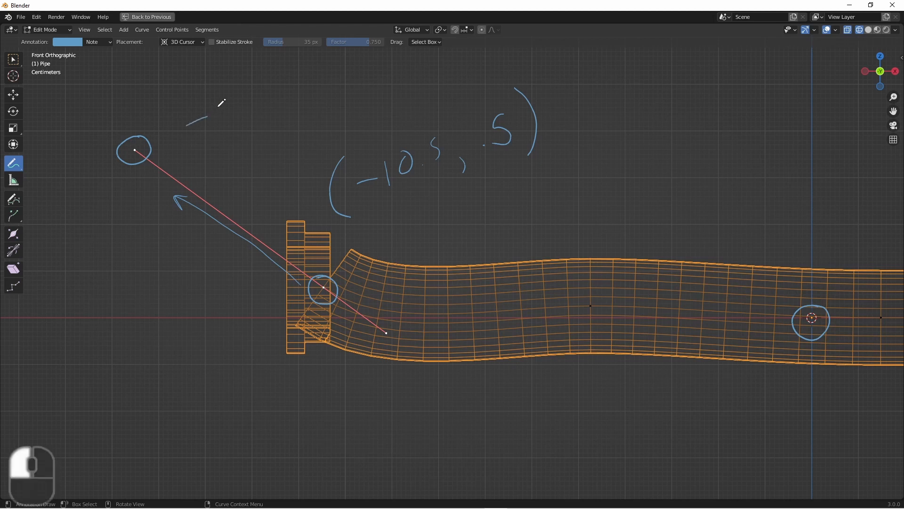
pyautogui.moveTo(205, 116); pyautogui.dragTo(266, 101)
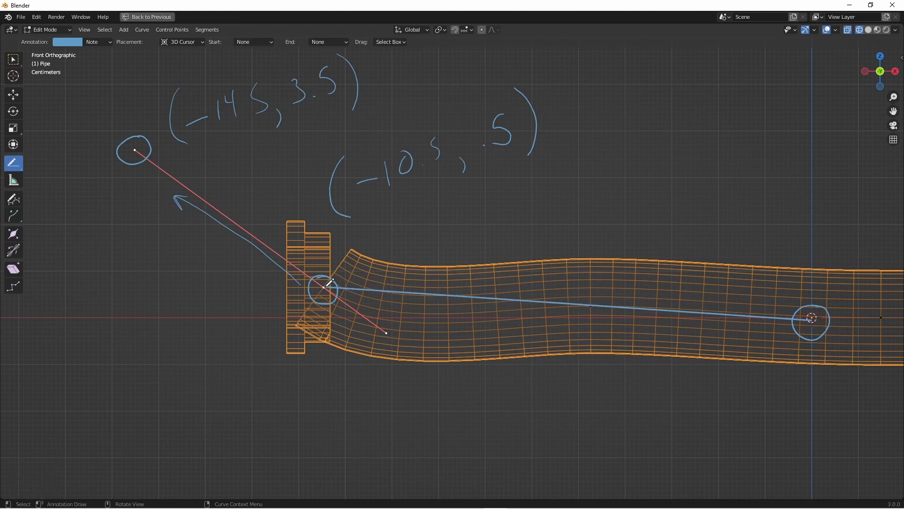
# Draw annotation lines from the origin to the end point, handle tip and new dot, plus an arrow.
pyautogui.moveTo(135, 151); pyautogui.dragTo(812, 318)
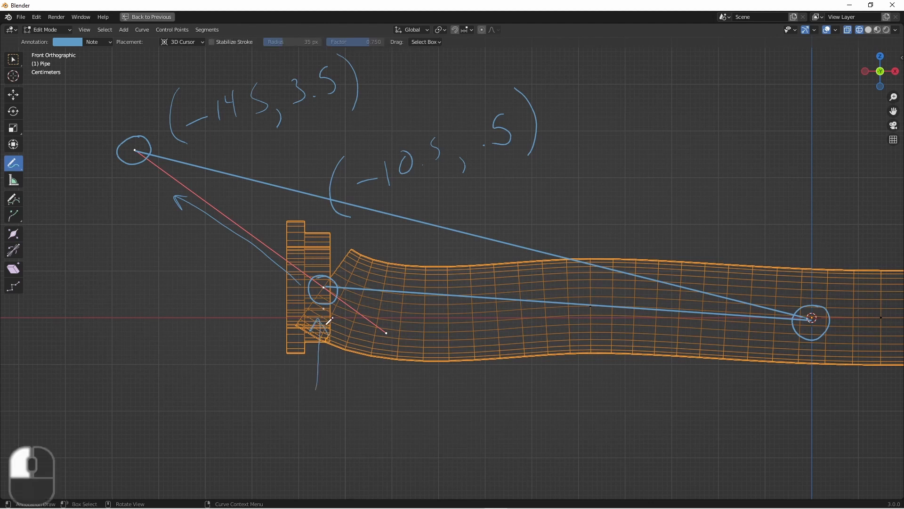
pyautogui.moveTo(123, 242); pyautogui.dragTo(123, 199)
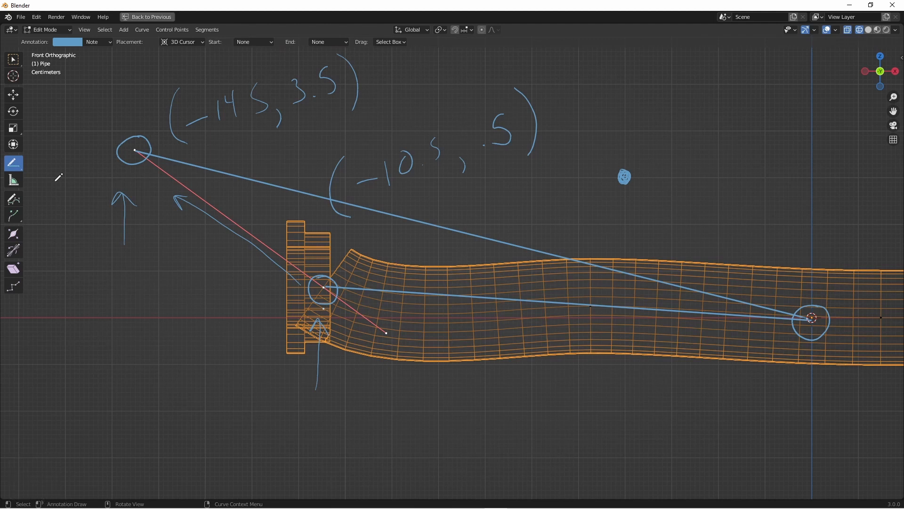
pyautogui.moveTo(625, 177); pyautogui.dragTo(811, 318)
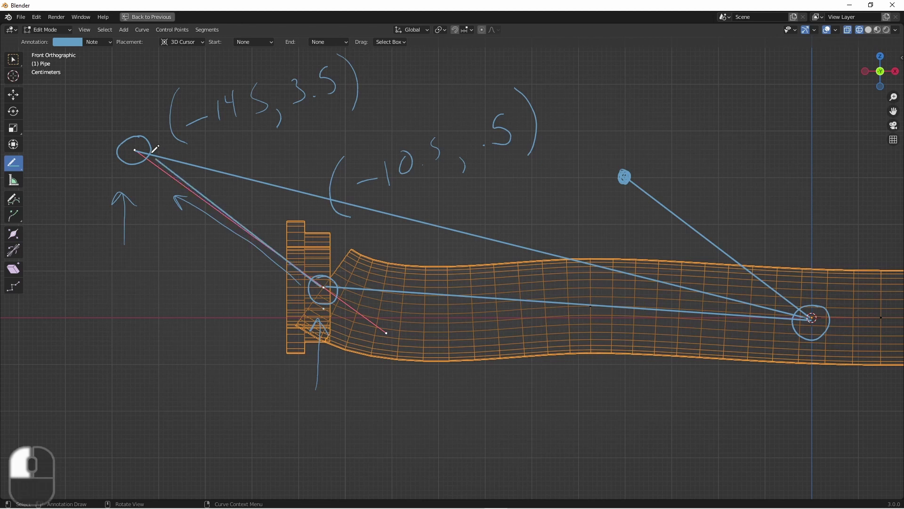
pyautogui.moveTo(646, 131)
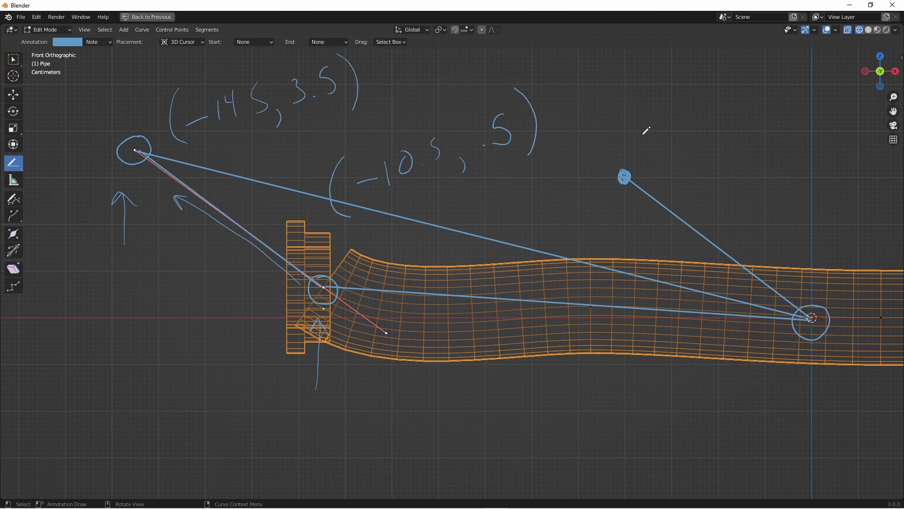
pyautogui.moveTo(697, 236)
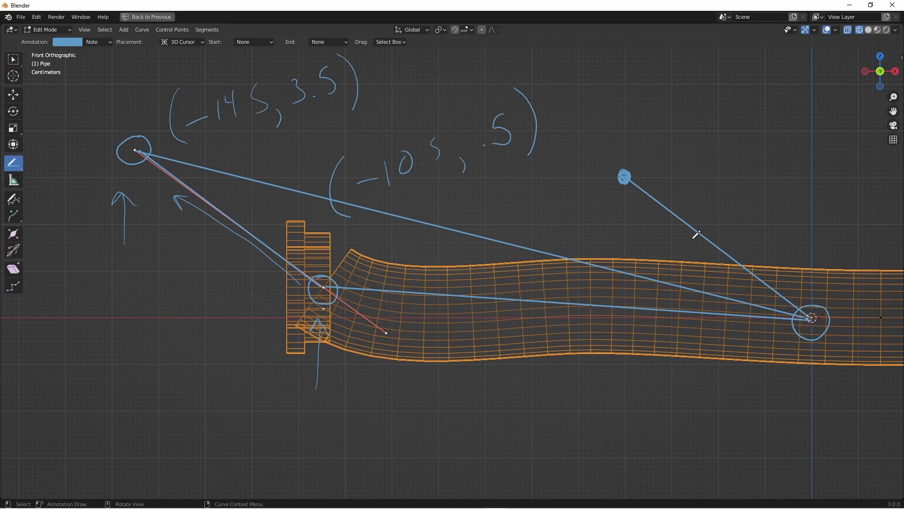
pyautogui.click(437, 18)
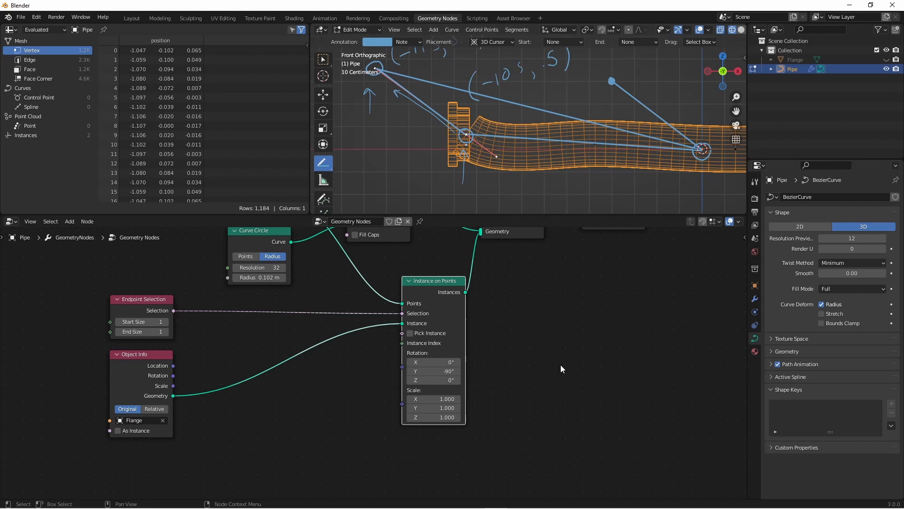
pyautogui.moveTo(529, 333)
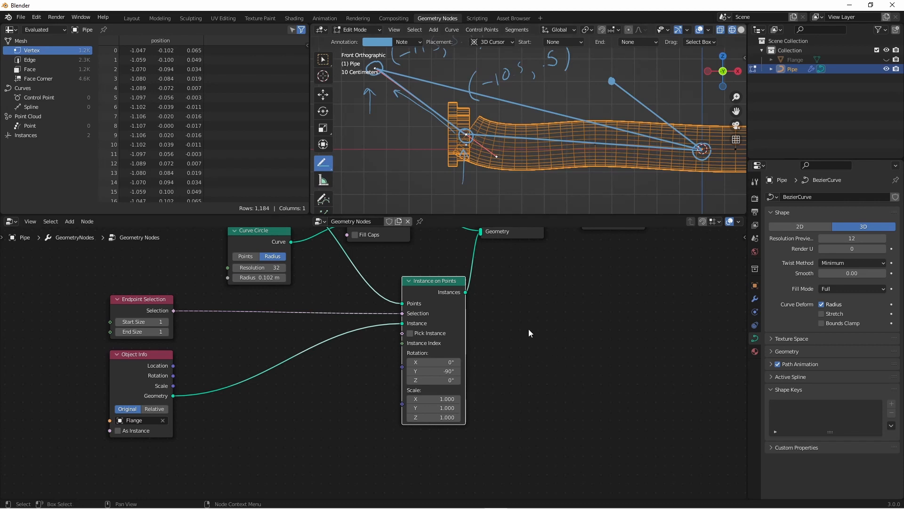
pyautogui.moveTo(514, 332)
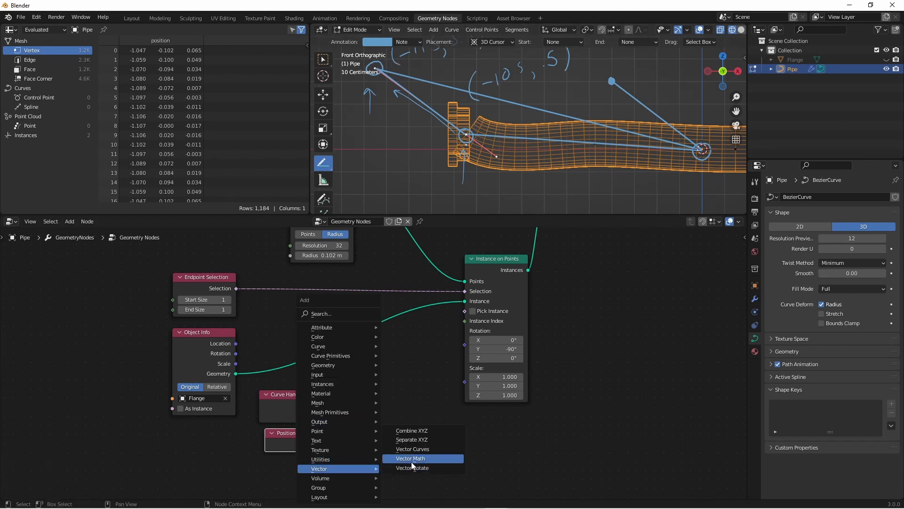
# Add a Vector Math Subtract node fed by Curve Handle Positions Left and Position.
pyautogui.click(410, 457)
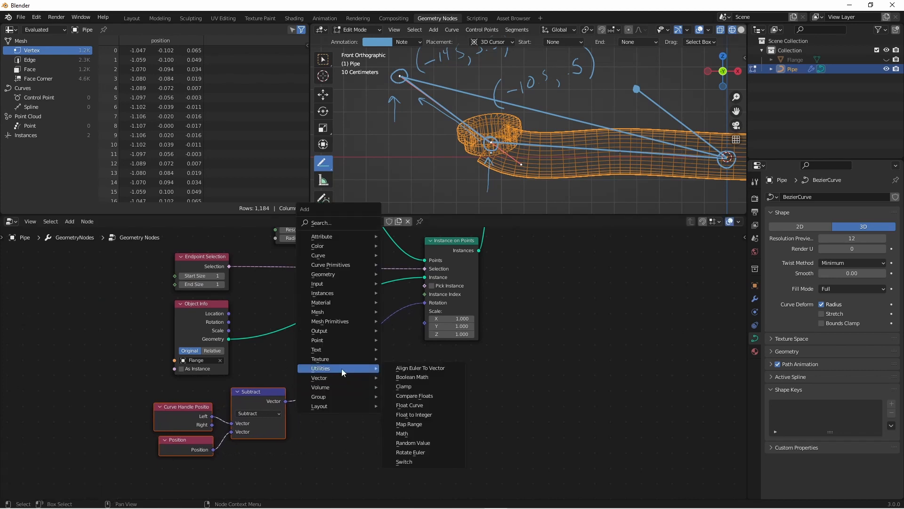
pyautogui.moveTo(420, 368)
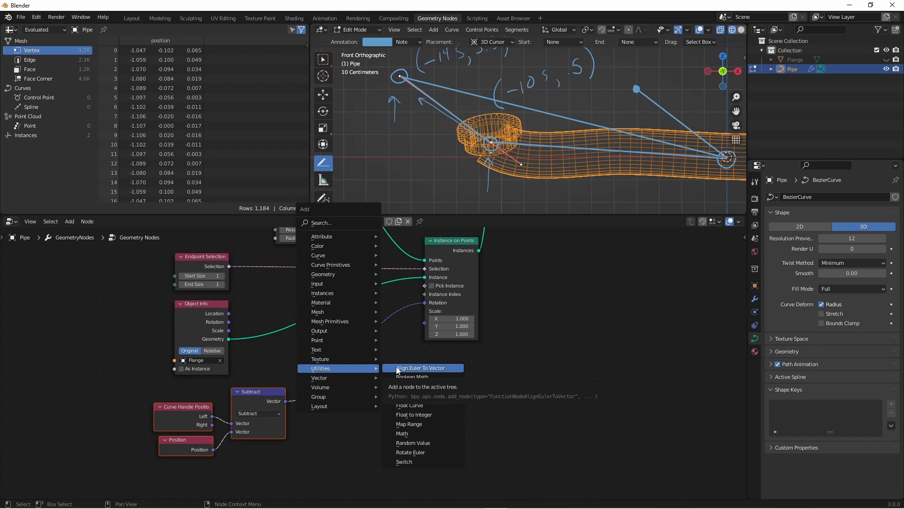
# Add a Z-axis Align Euler to Vector node taking Subtract and driving instance rotation.
pyautogui.click(421, 367)
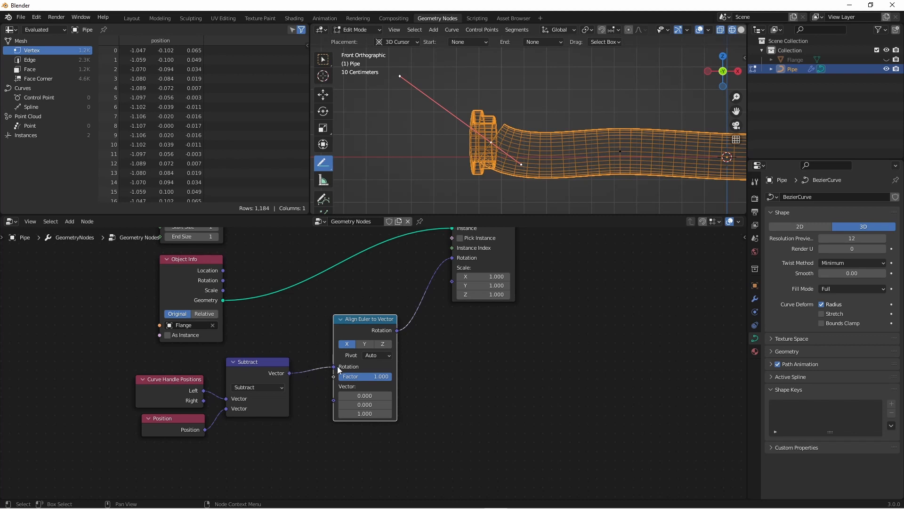
pyautogui.moveTo(336, 370)
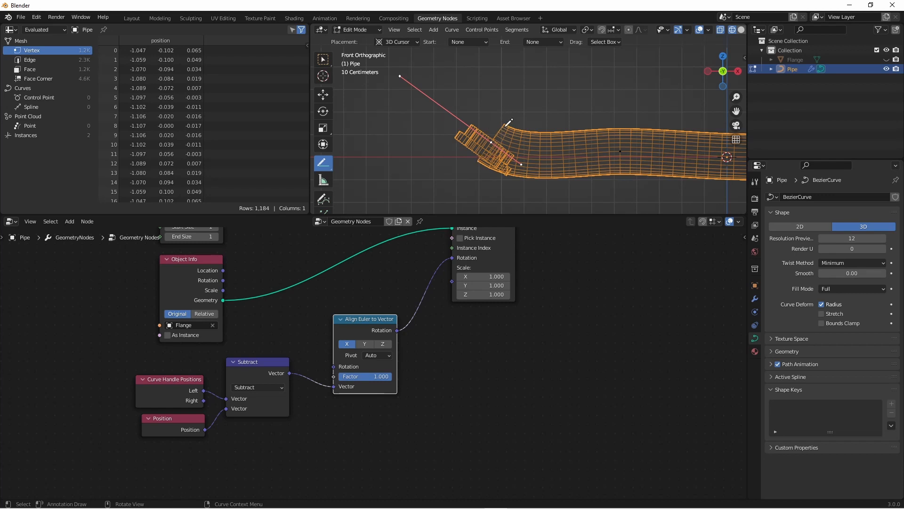
pyautogui.moveTo(522, 141)
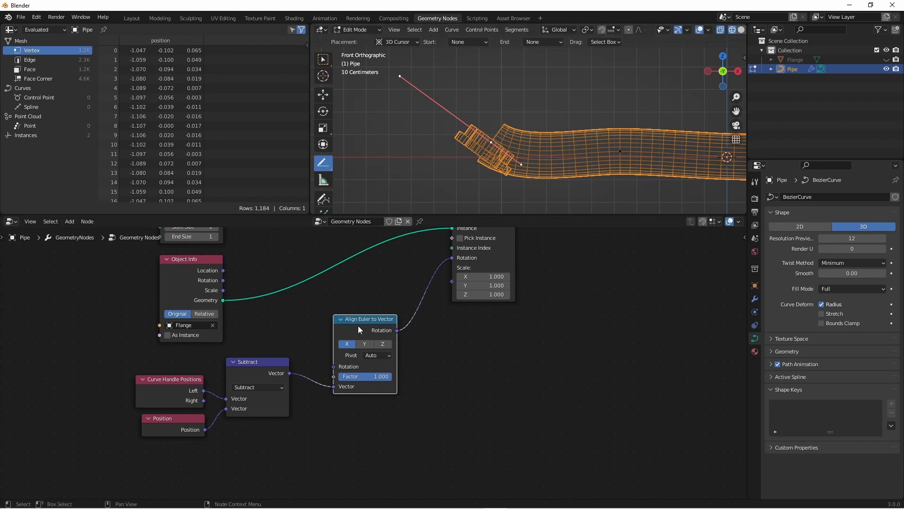
pyautogui.moveTo(357, 330)
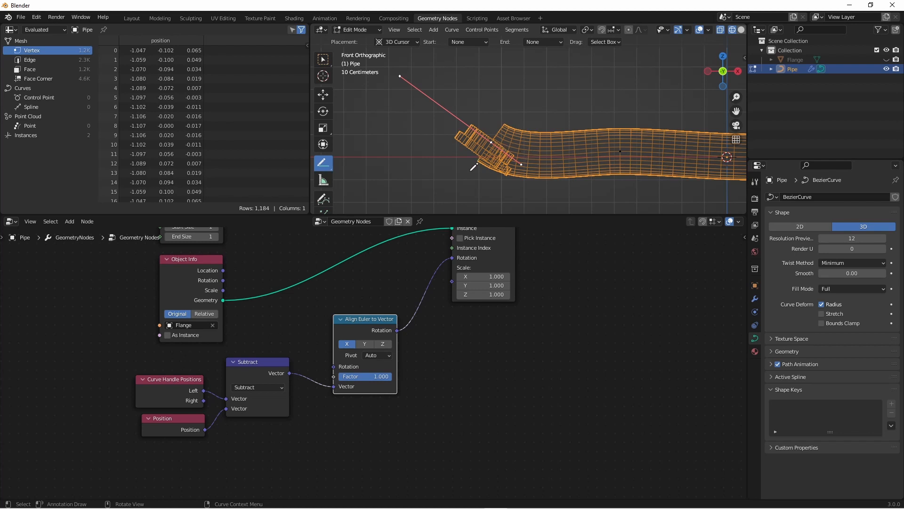
pyautogui.moveTo(470, 171)
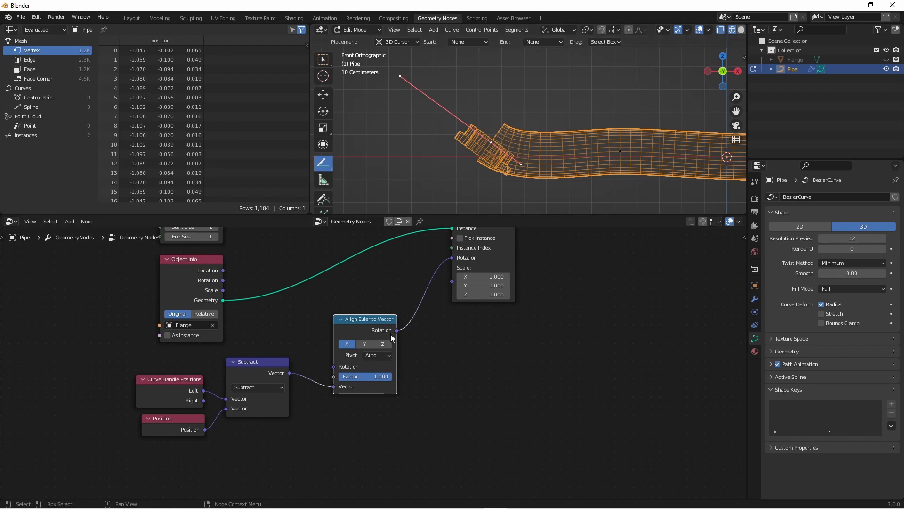
pyautogui.moveTo(382, 344)
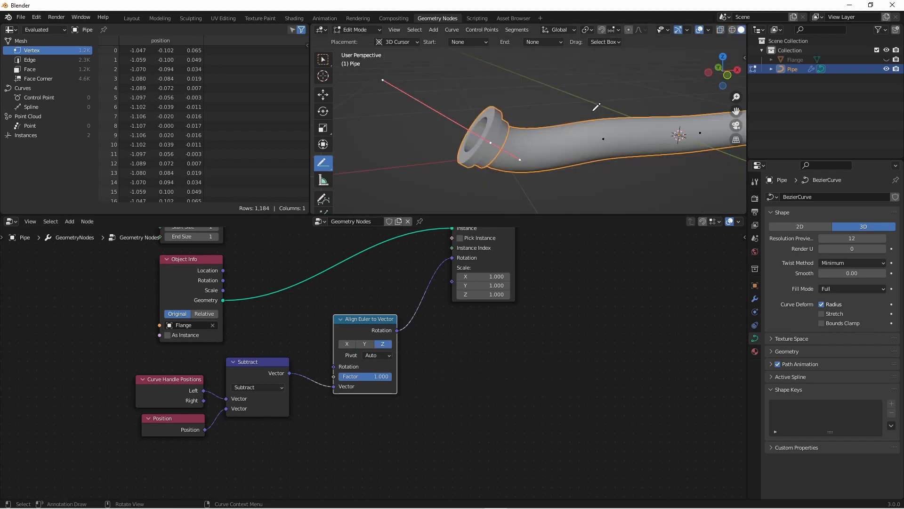
# Tilt the pipe's left end further by moving its handle in front view.
pyautogui.press('Tab')
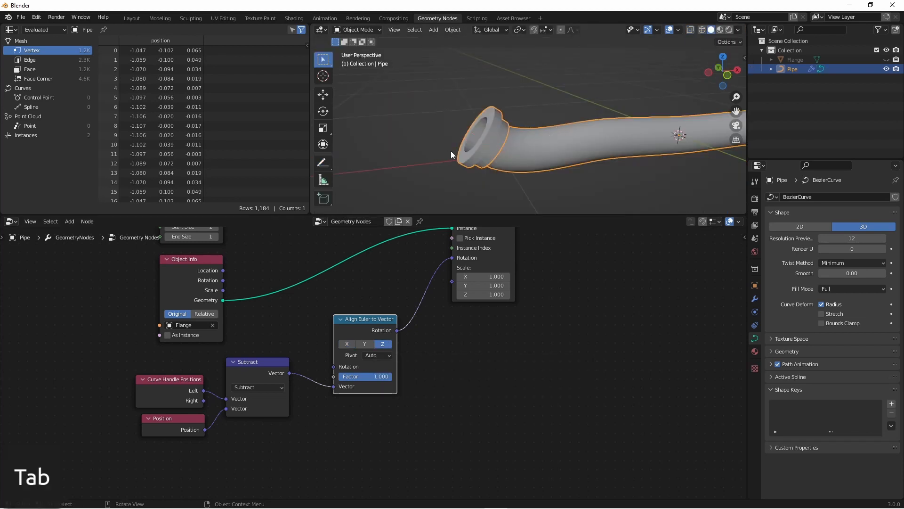
pyautogui.press('r')
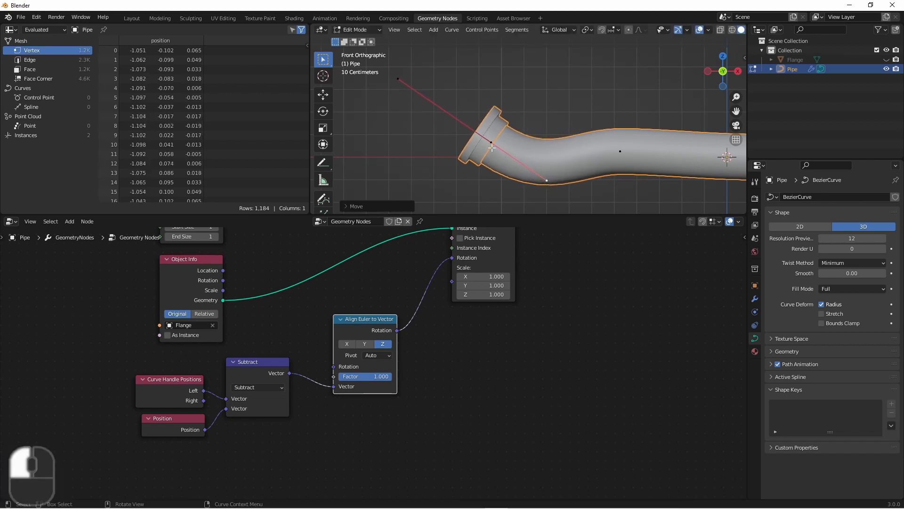
pyautogui.moveTo(490, 147); pyautogui.dragTo(517, 143)
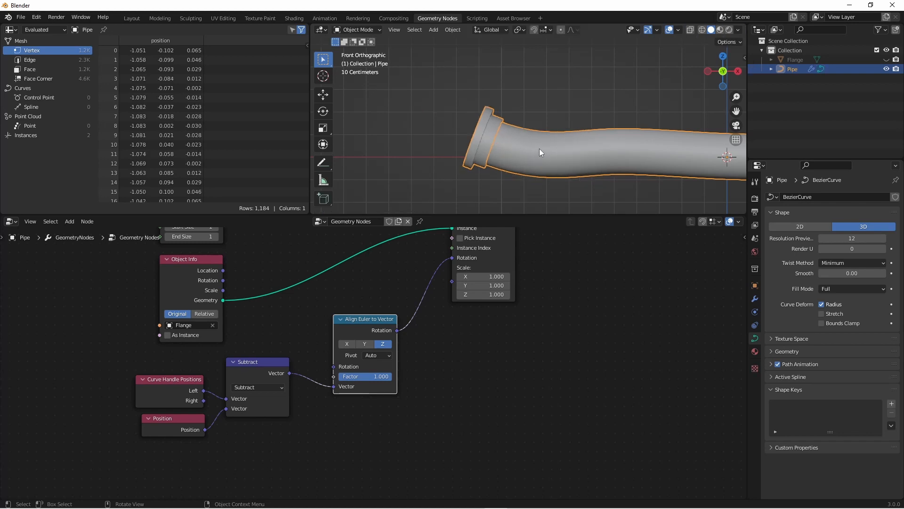
pyautogui.moveTo(697, 150)
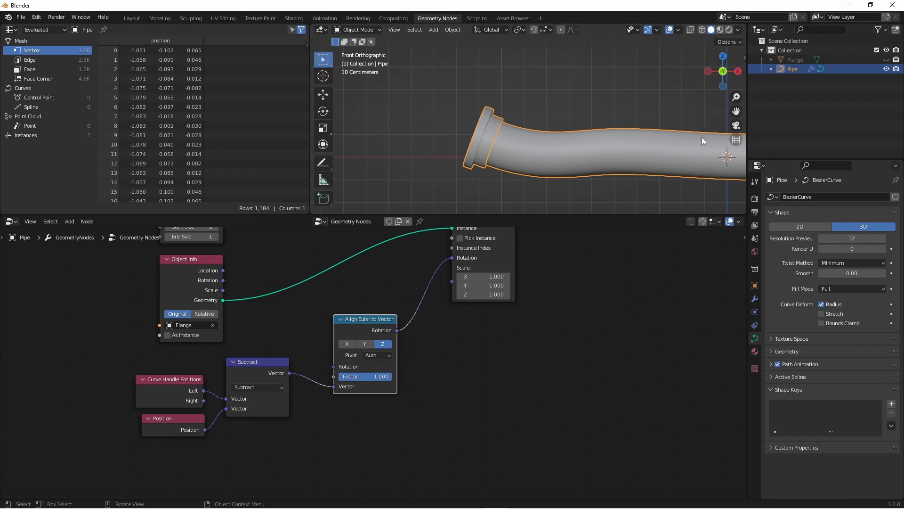
# Rotate the right endpoint's handle so the pipe's right end bends upward.
pyautogui.press('Z')
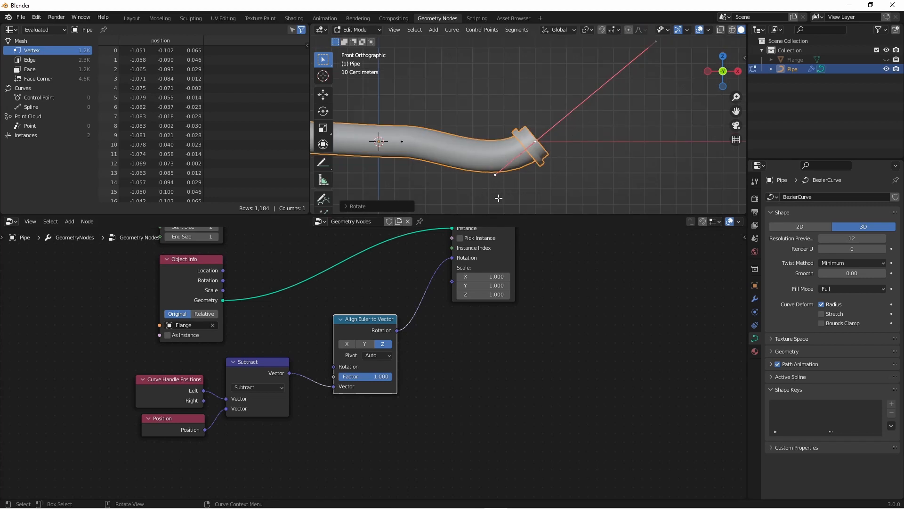
pyautogui.moveTo(664, 86)
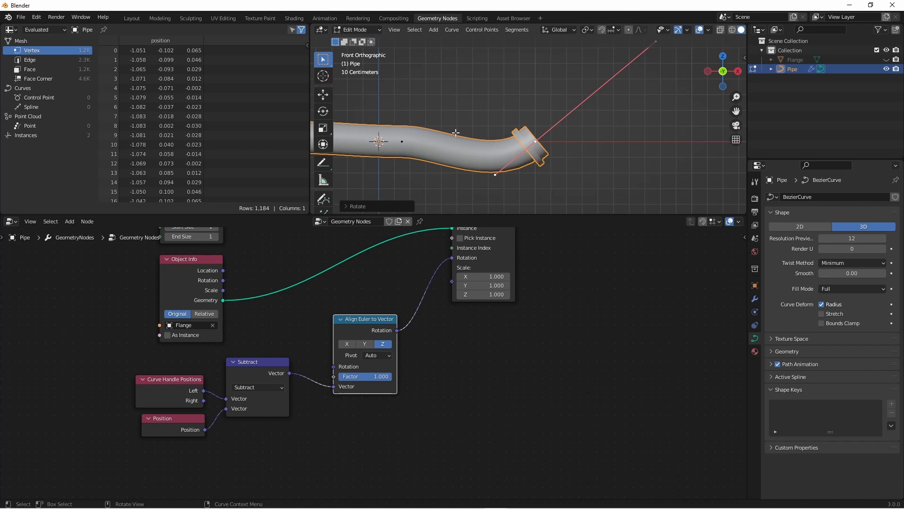
pyautogui.moveTo(199, 409)
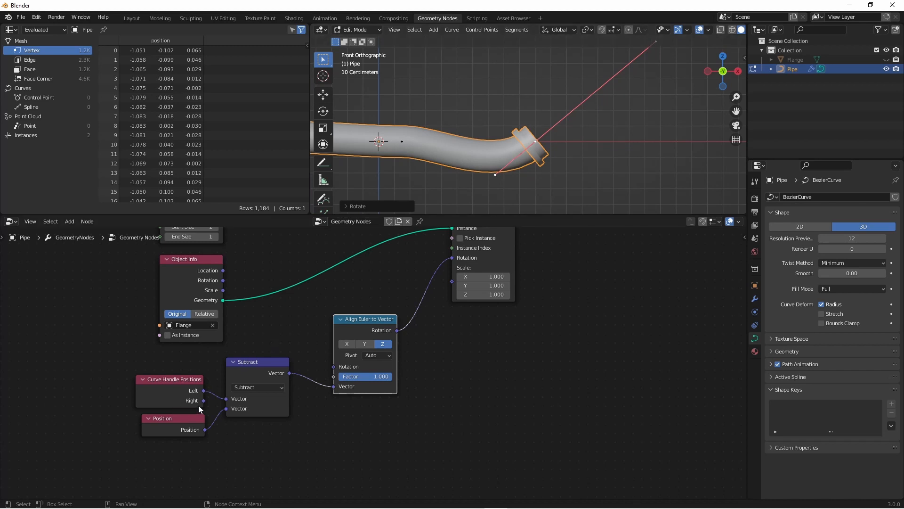
pyautogui.moveTo(203, 400)
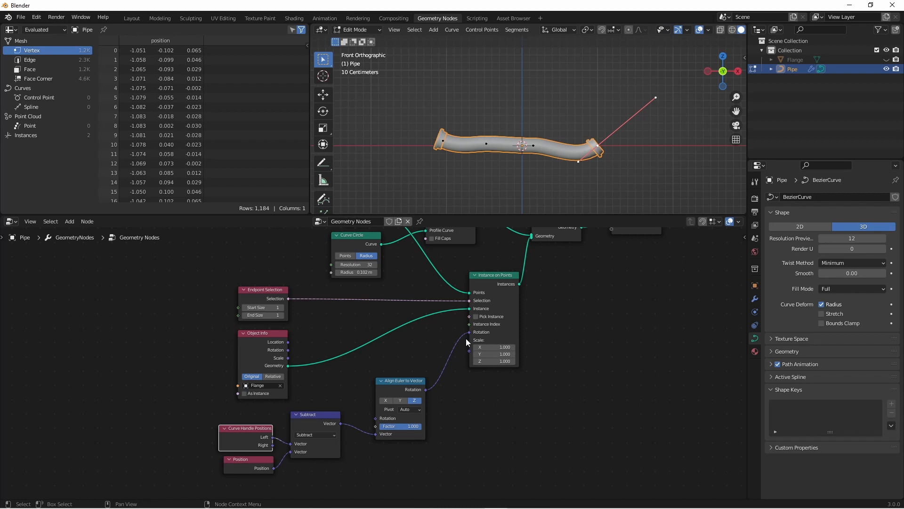
pyautogui.moveTo(496, 302)
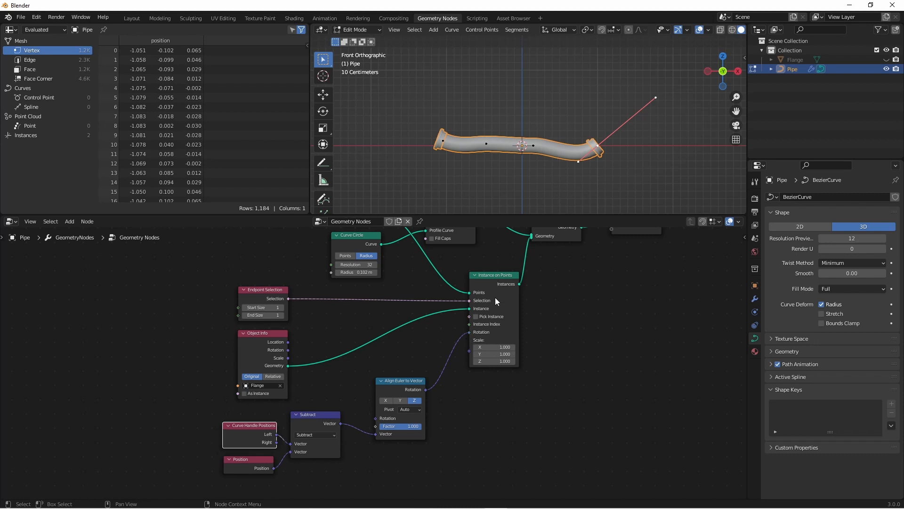
pyautogui.moveTo(507, 308)
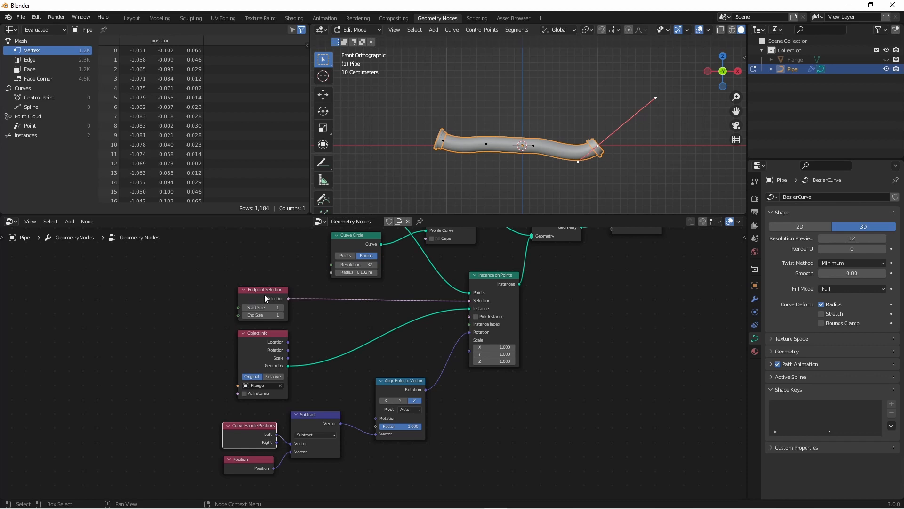
pyautogui.moveTo(248, 315)
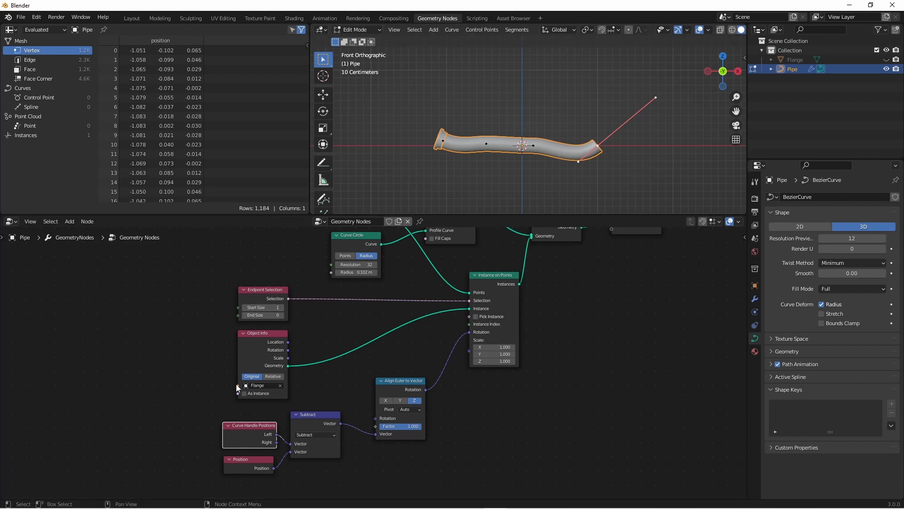
# Set End Size to 0 and rearrange the Endpoint Selection and Object Info nodes.
pyautogui.moveTo(413, 98); pyautogui.dragTo(452, 168)
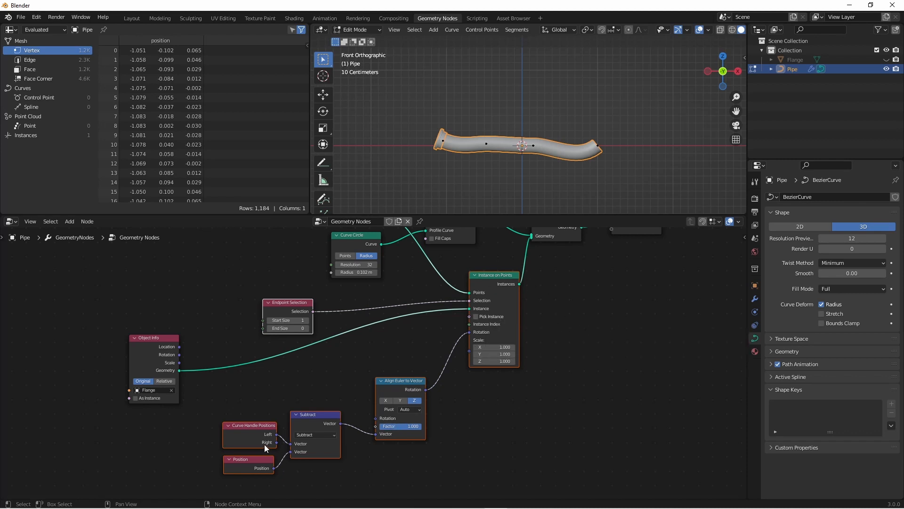
pyautogui.moveTo(436, 346)
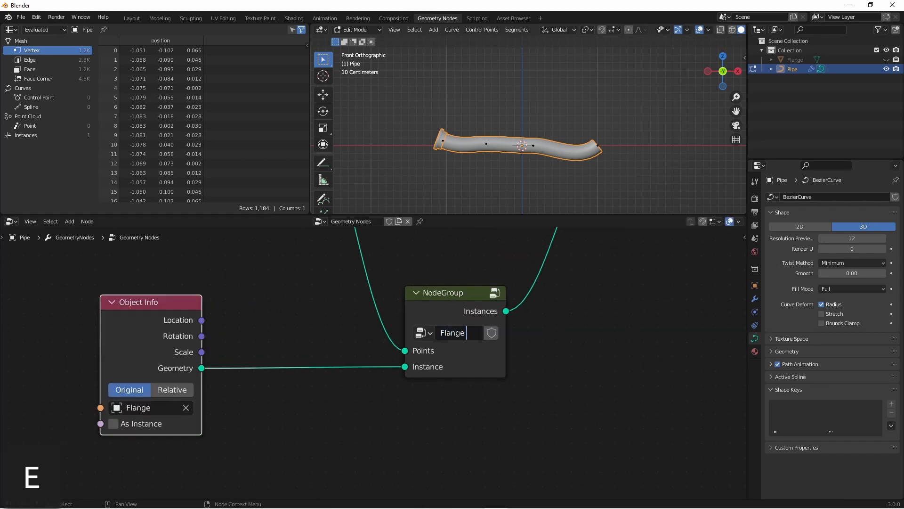
# Name the node group 'Flange Starts' and move the Object Info node closer to it.
pyautogui.write('Flange Starts')
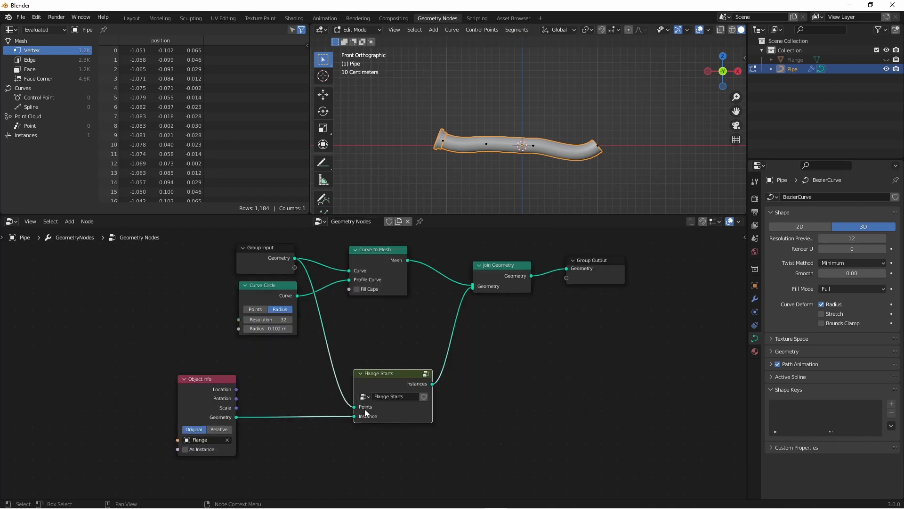
pyautogui.moveTo(200, 379); pyautogui.dragTo(247, 375)
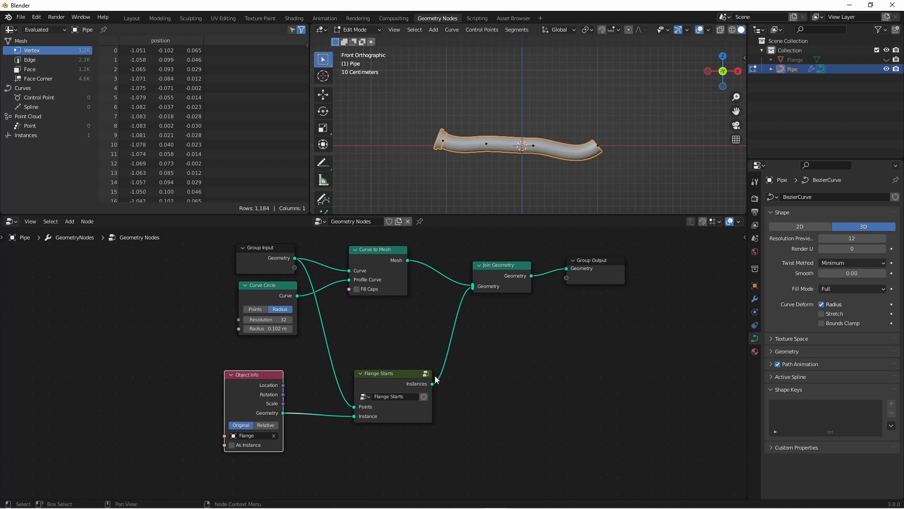
pyautogui.moveTo(512, 305)
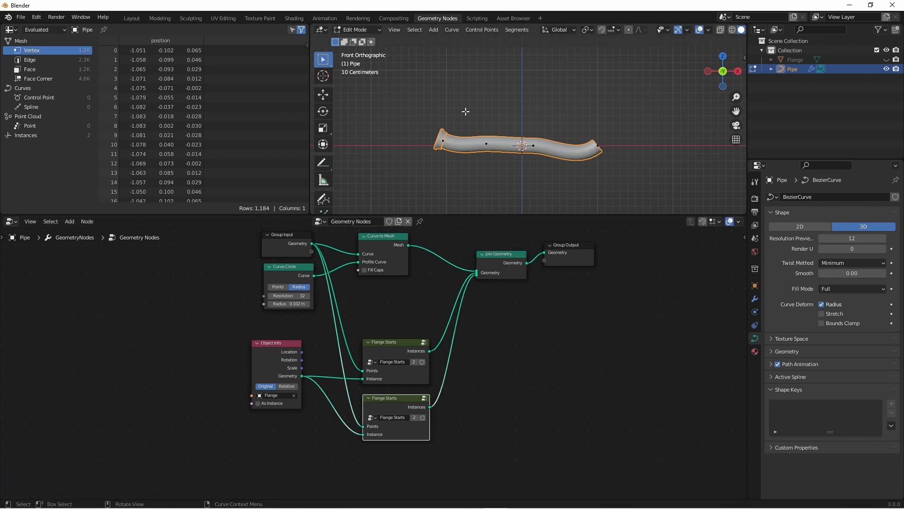
pyautogui.moveTo(500, 139)
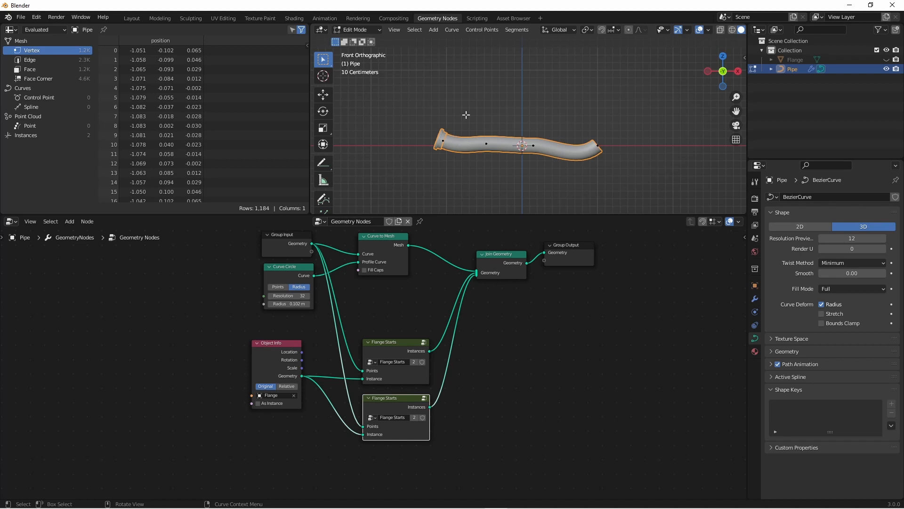
pyautogui.moveTo(458, 165)
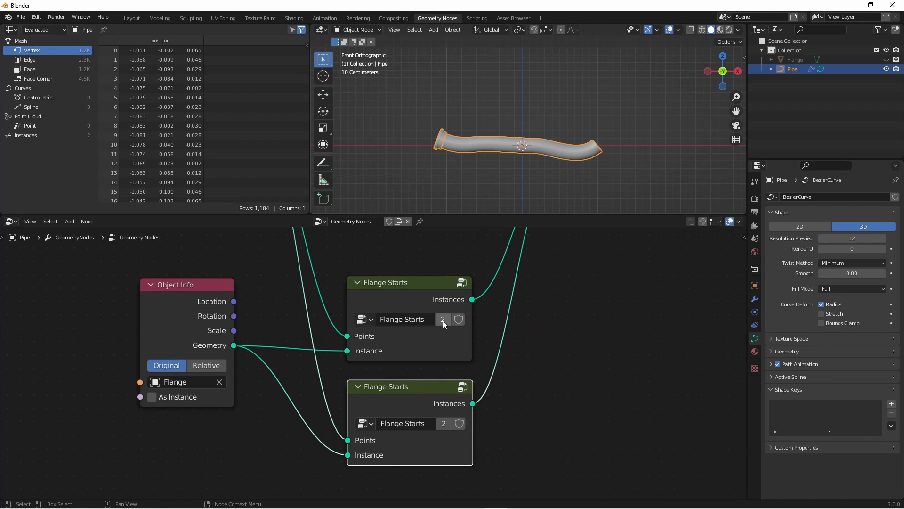
pyautogui.moveTo(433, 336)
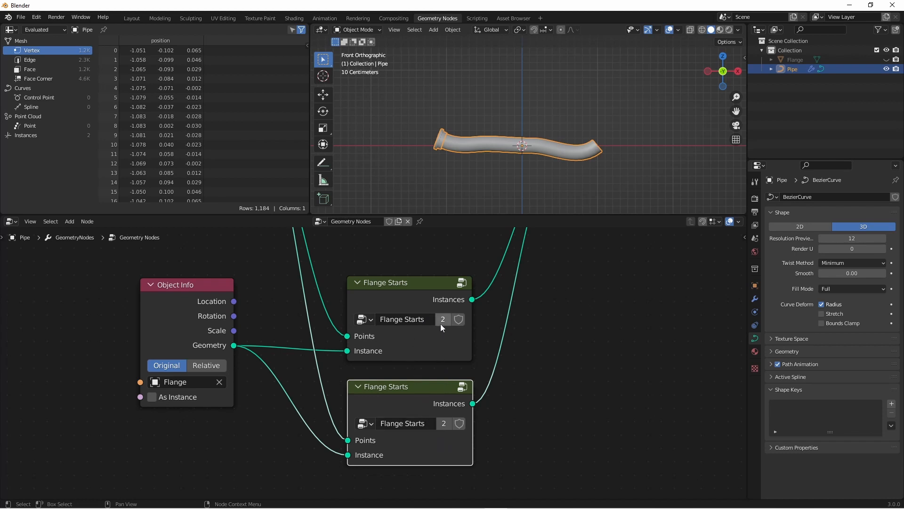
pyautogui.moveTo(443, 319)
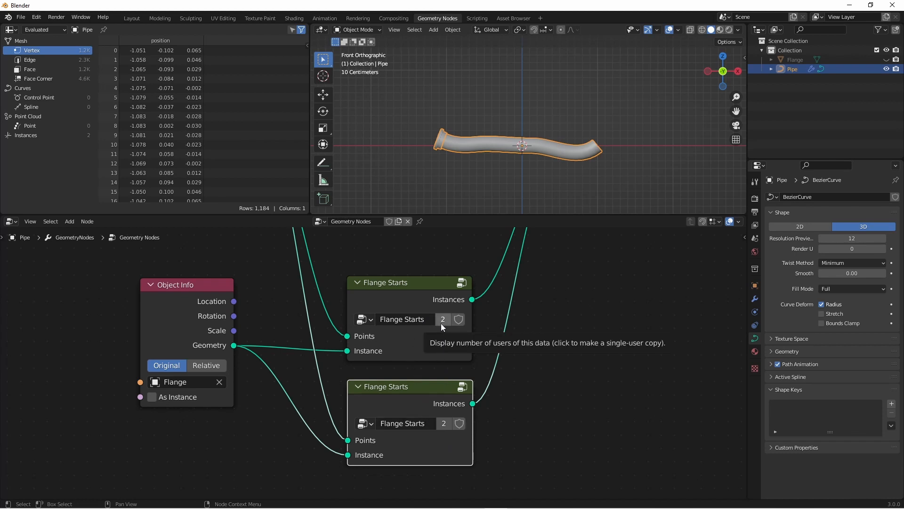
pyautogui.moveTo(442, 331)
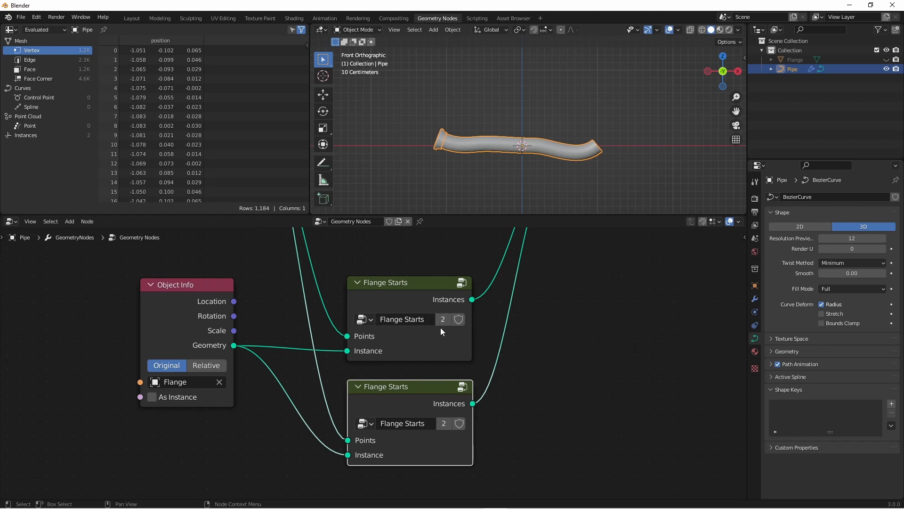
pyautogui.moveTo(426, 410)
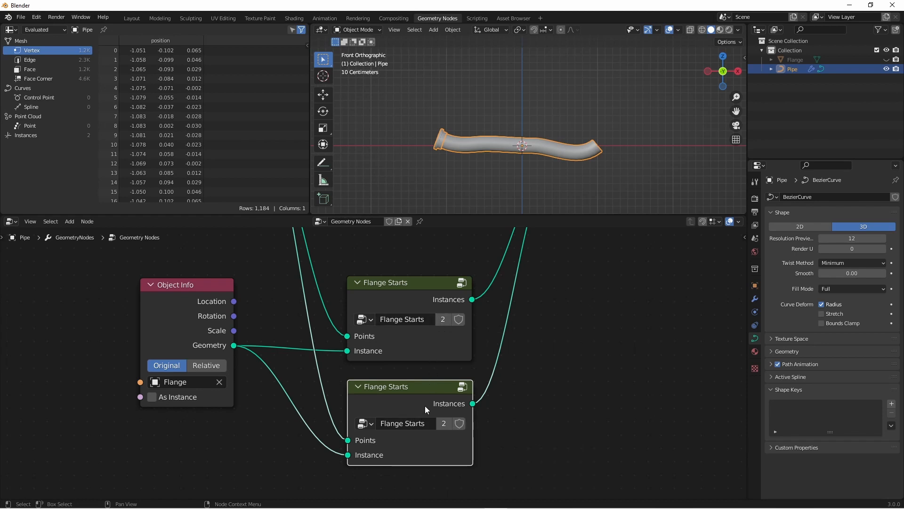
pyautogui.moveTo(391, 319)
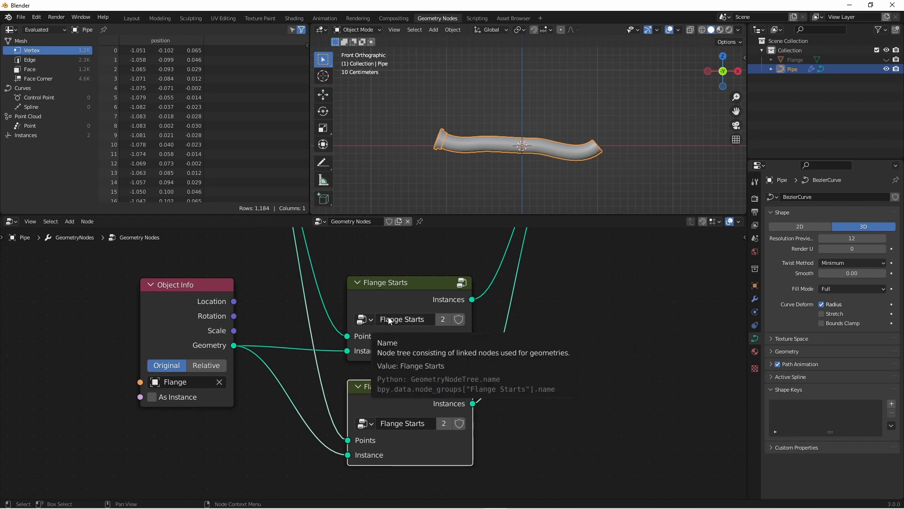
pyautogui.moveTo(388, 334)
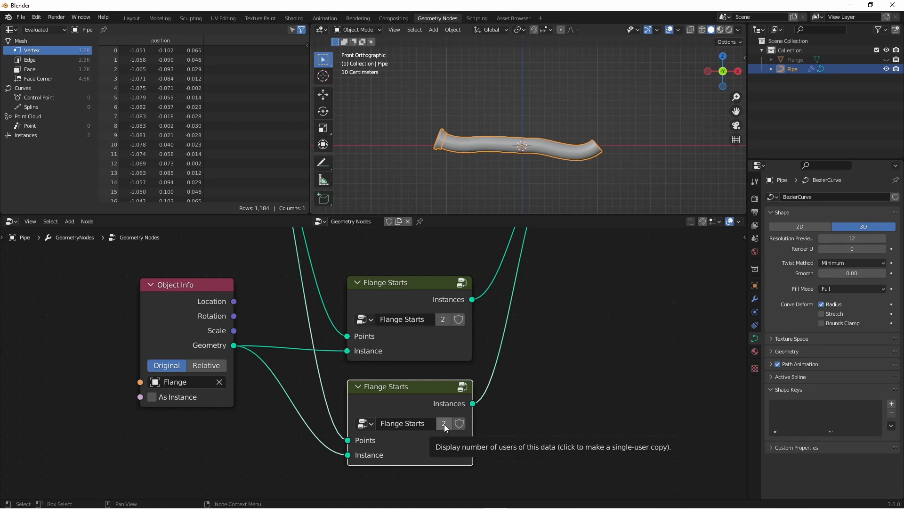
# Make the second group node a single-user copy and rename it Flange Ends.
pyautogui.click(444, 424)
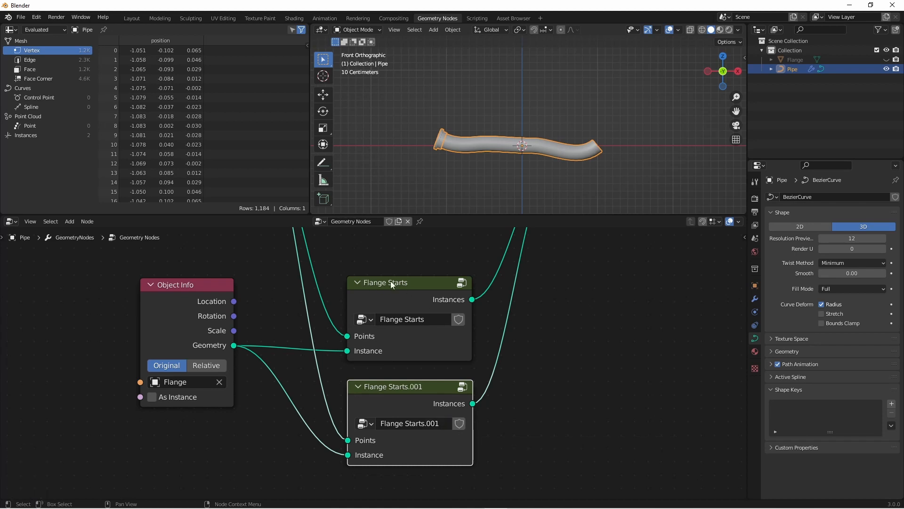
pyautogui.moveTo(367, 398)
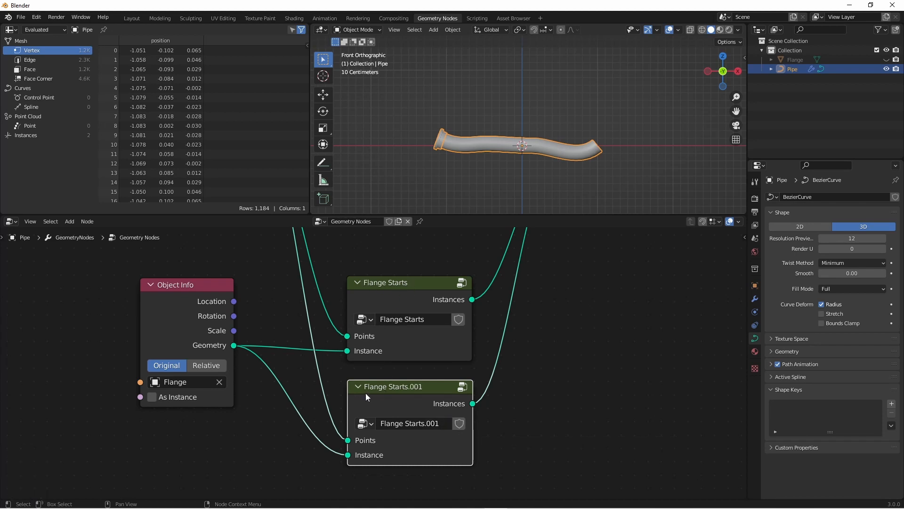
pyautogui.moveTo(438, 326)
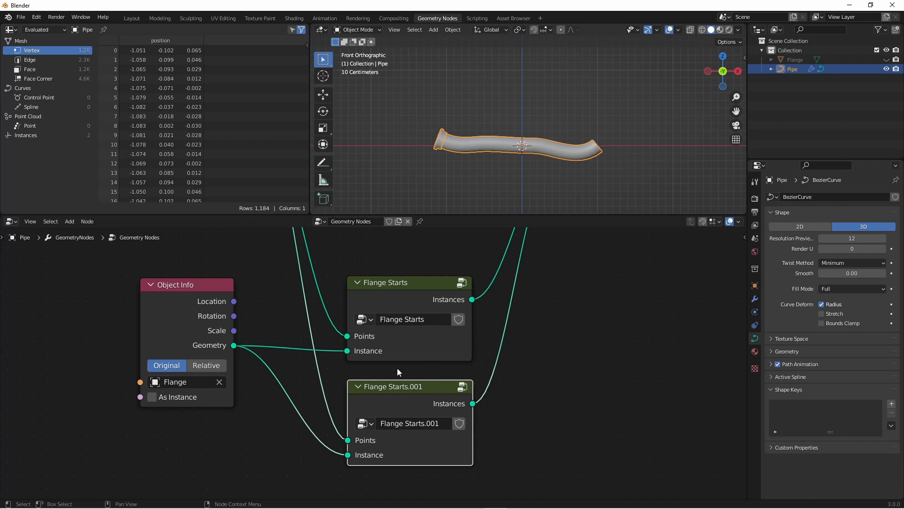
pyautogui.moveTo(400, 423)
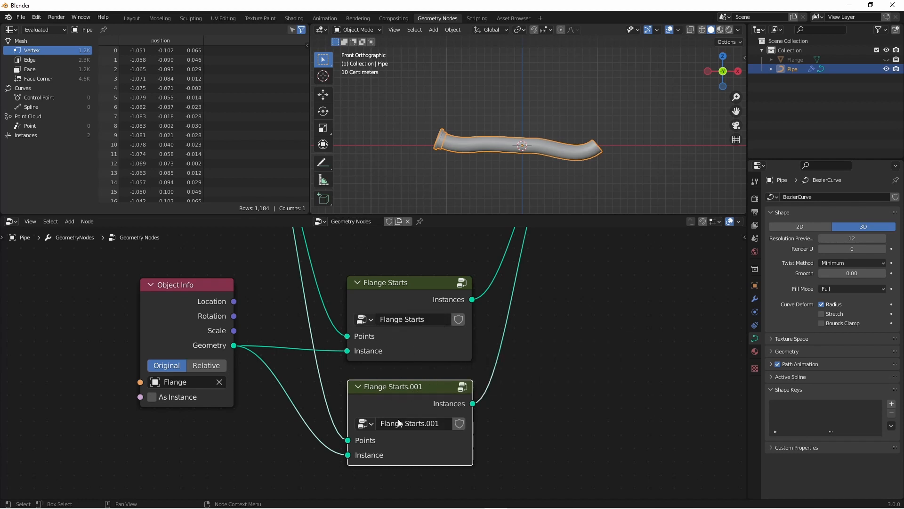
pyautogui.moveTo(394, 331)
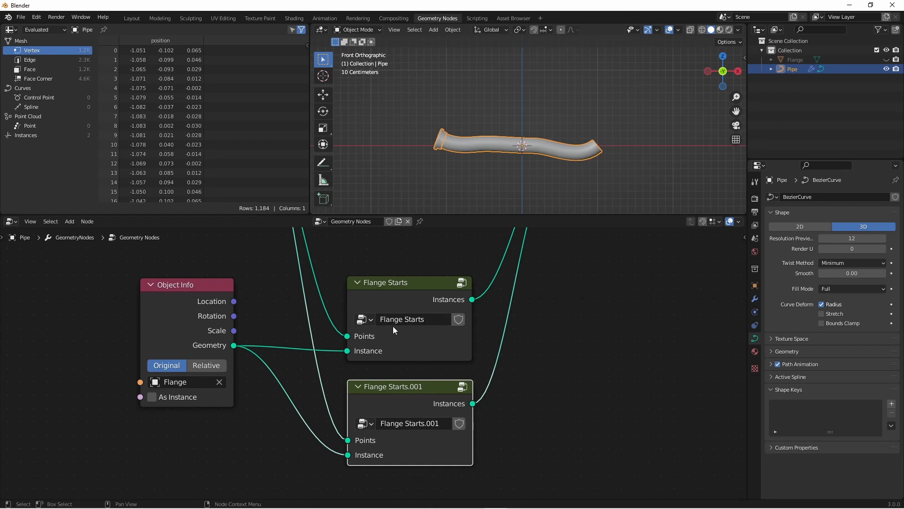
pyautogui.doubleClick(412, 423)
pyautogui.write('Flange Ends')
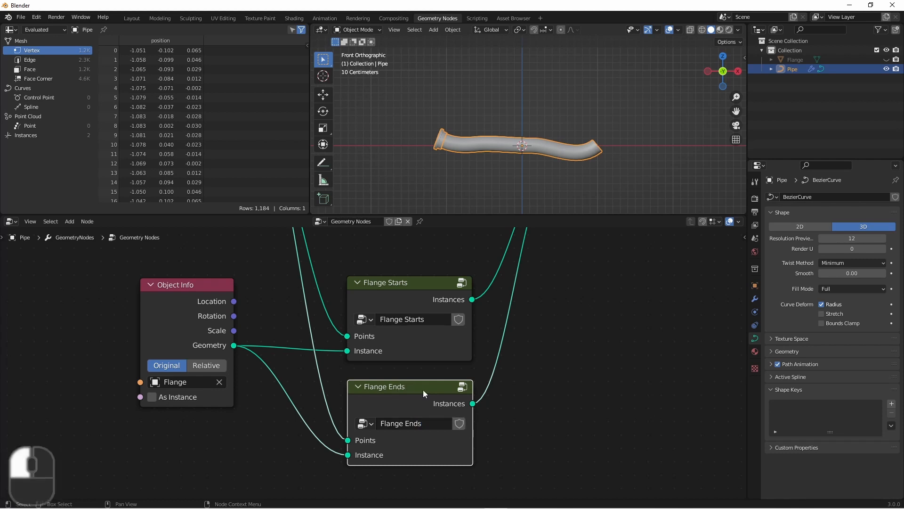
# Open the Flange Ends group node to edit its copied nodes.
pyautogui.doubleClick(390, 386)
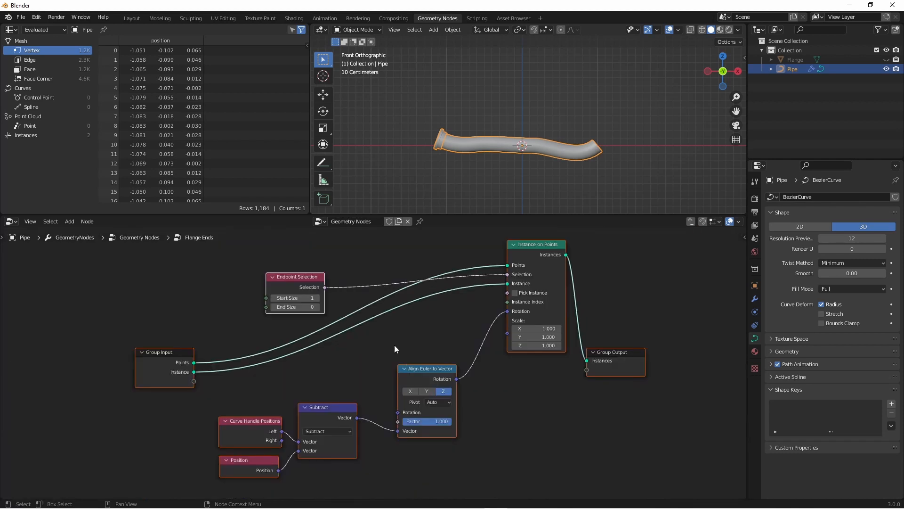
pyautogui.moveTo(314, 298)
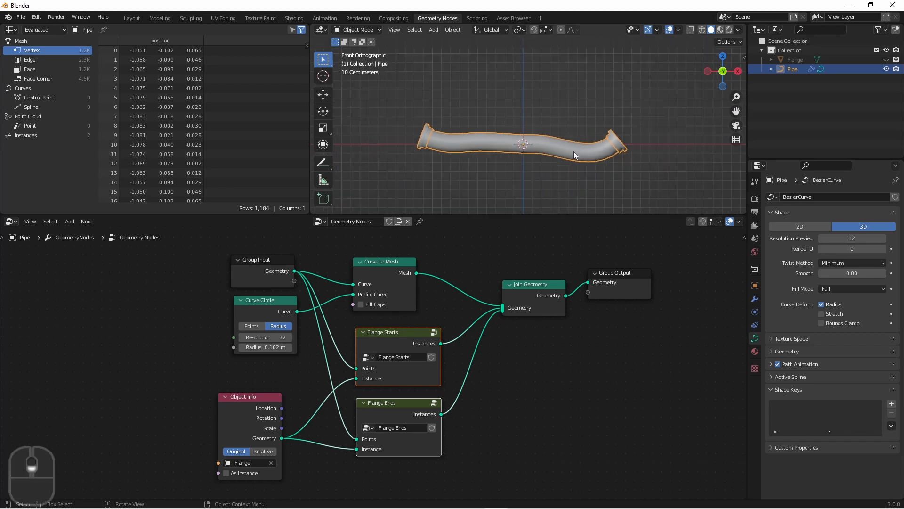
# Enter Edit Mode on the pipe curve and rotate its points to reshape the path.
pyautogui.press('Tab')
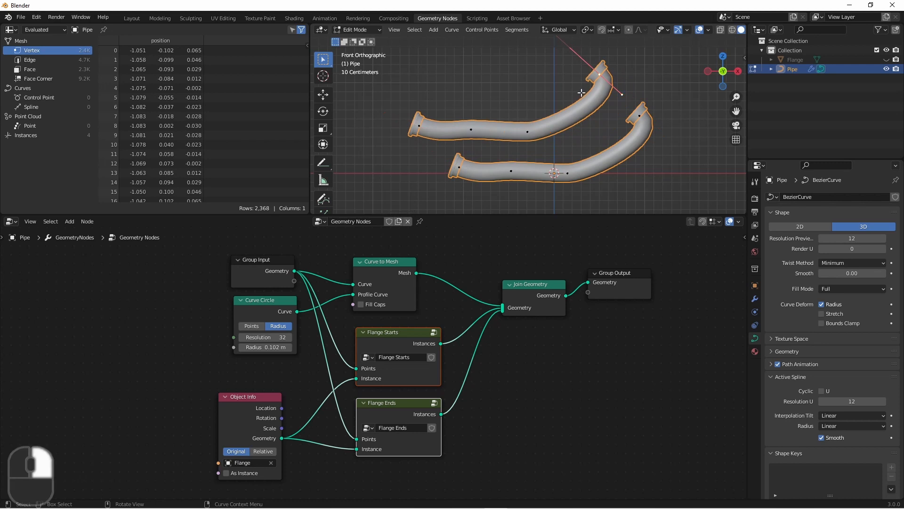
pyautogui.press('r')
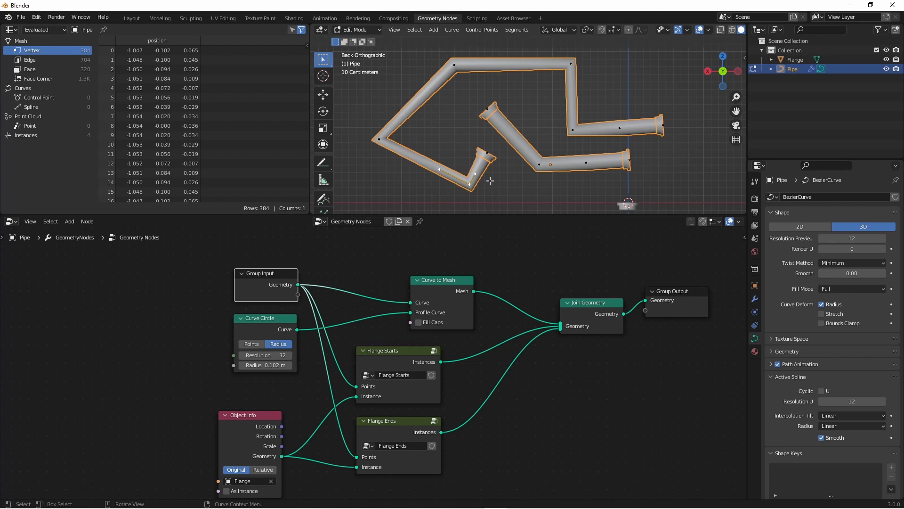
pyautogui.moveTo(398, 156)
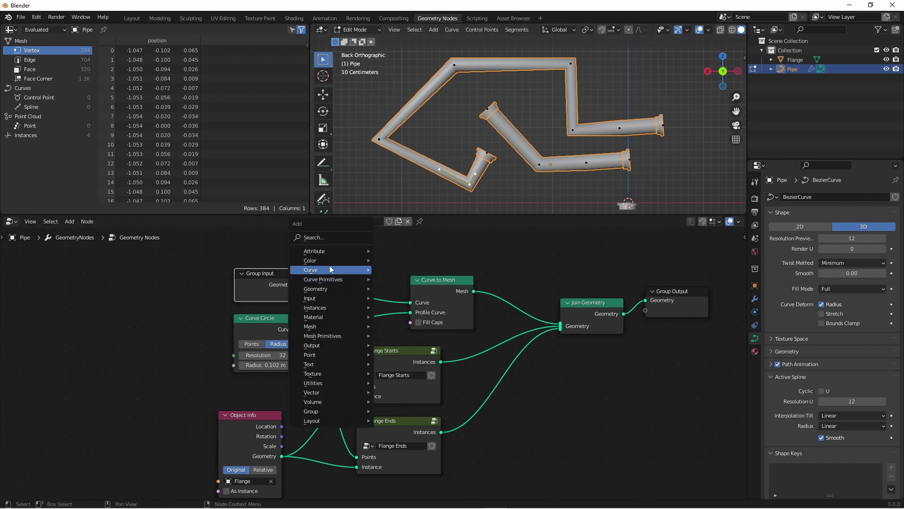
# Add a Resample Curve node before Curve to Mesh and raise its Count to 214.
pyautogui.click(311, 269)
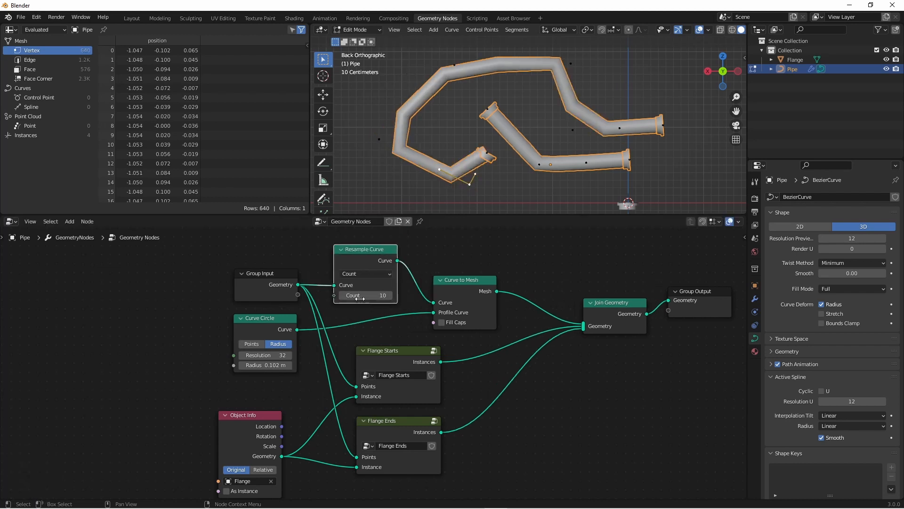
pyautogui.moveTo(366, 295); pyautogui.dragTo(404, 295)
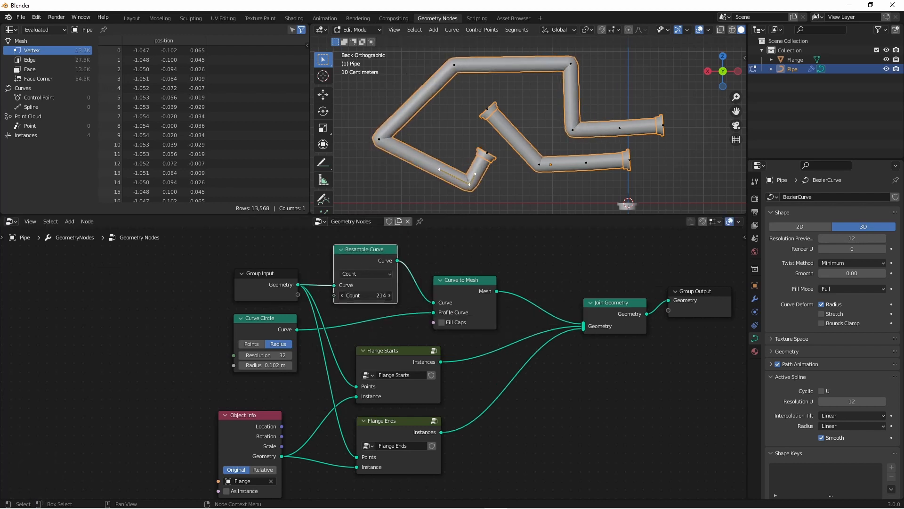